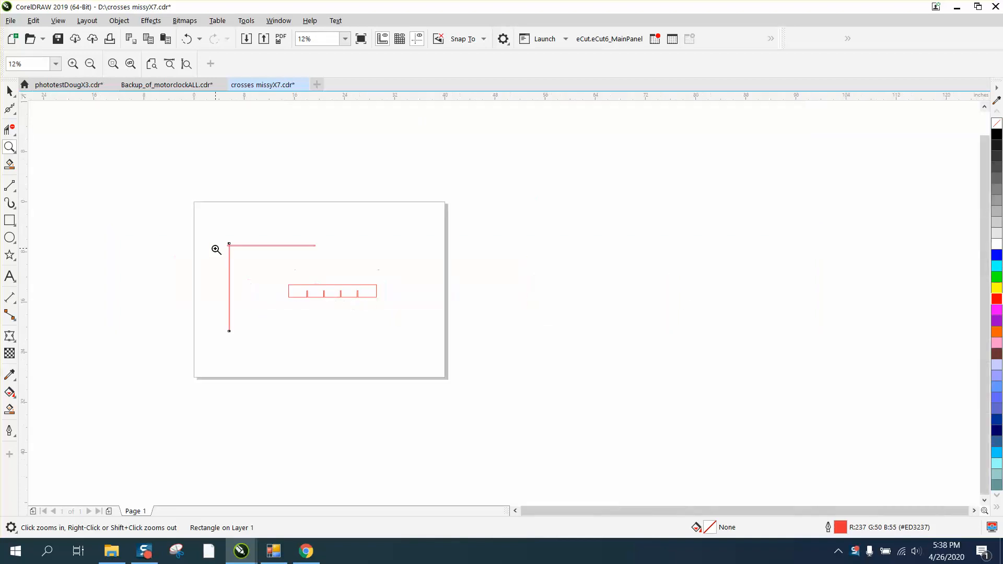
# Draw a 0.13 x 0.75 in tab rectangle and move it onto the slotted panel's left end.
pyautogui.click(228, 245)
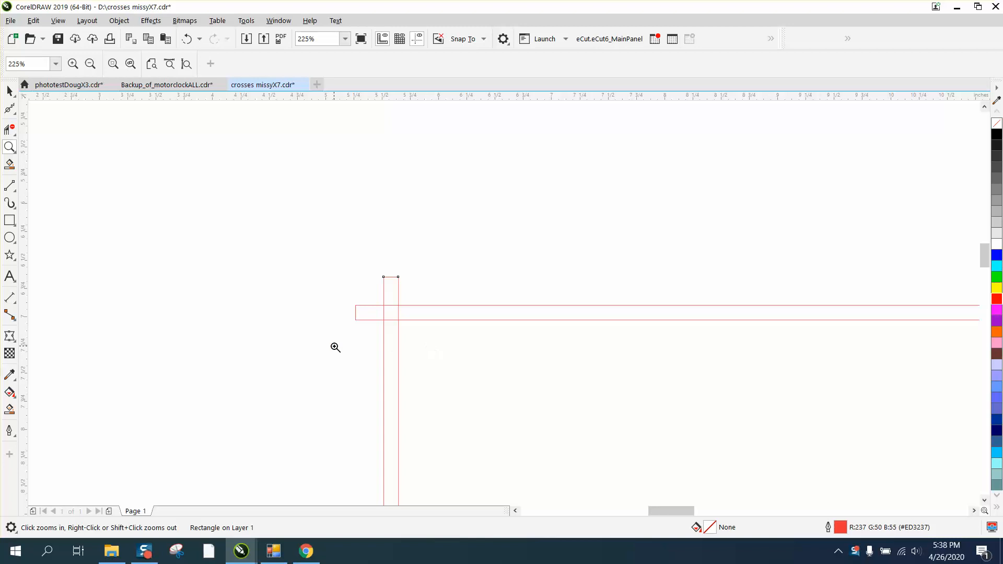
pyautogui.moveTo(359, 292)
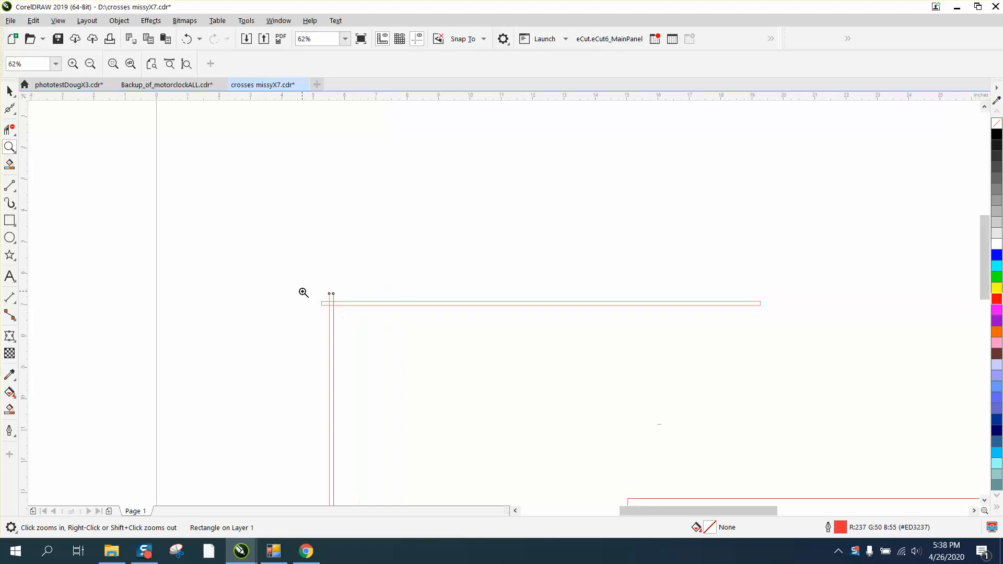
pyautogui.rightClick(302, 292)
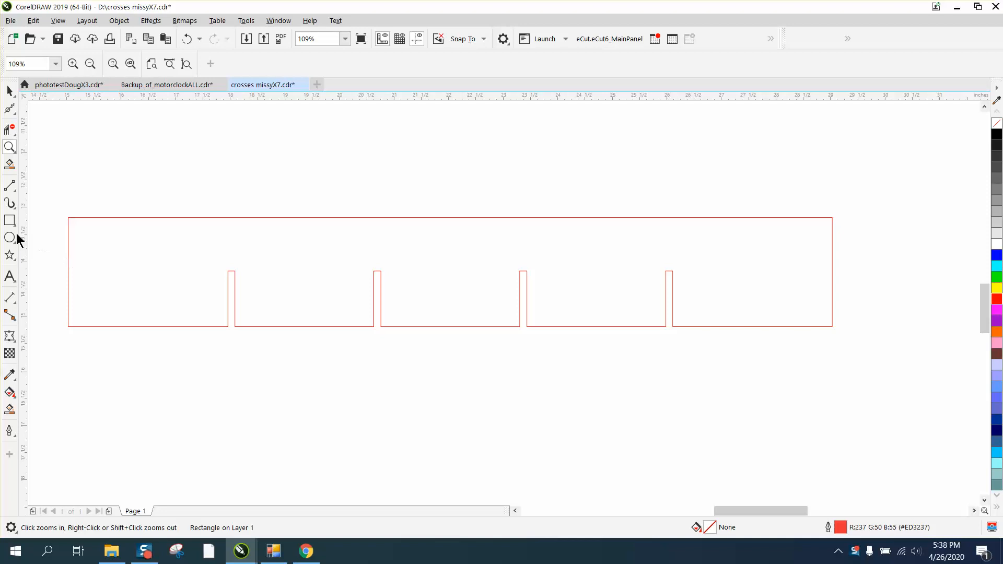
pyautogui.moveTo(79, 139); pyautogui.dragTo(95, 177)
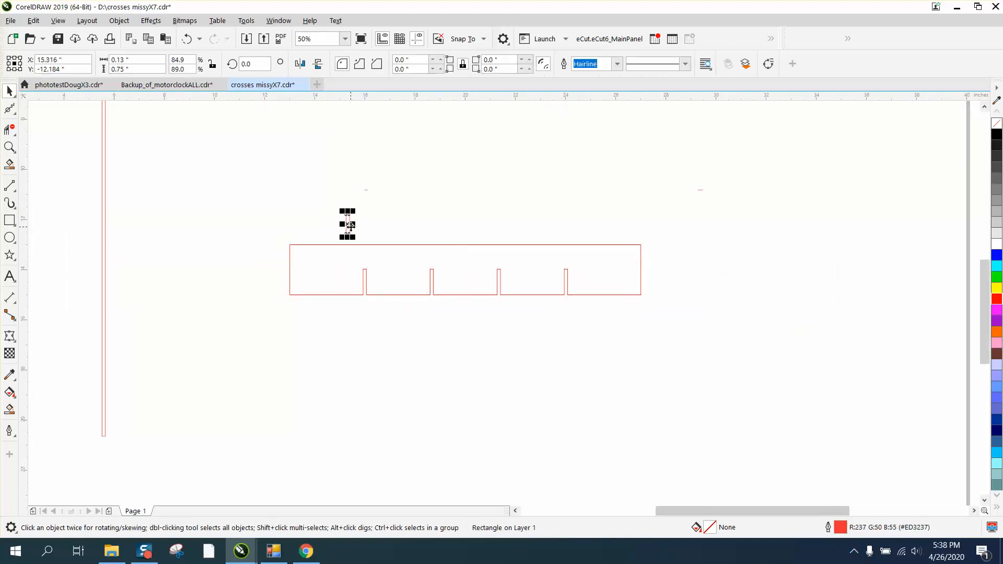
pyautogui.moveTo(346, 224); pyautogui.dragTo(465, 271)
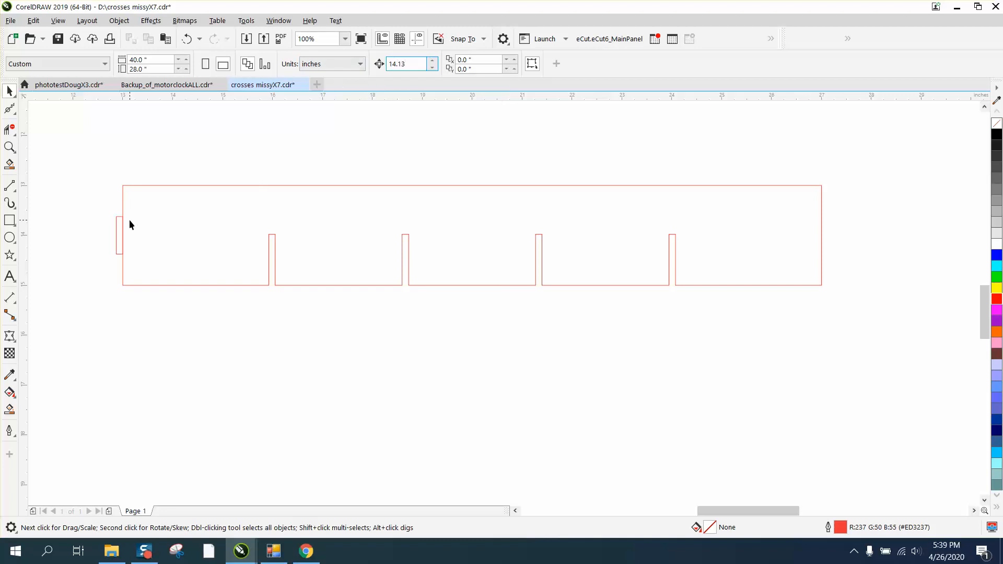
# Place a matching tab rectangle at the slotted panel's right end.
pyautogui.click(119, 235)
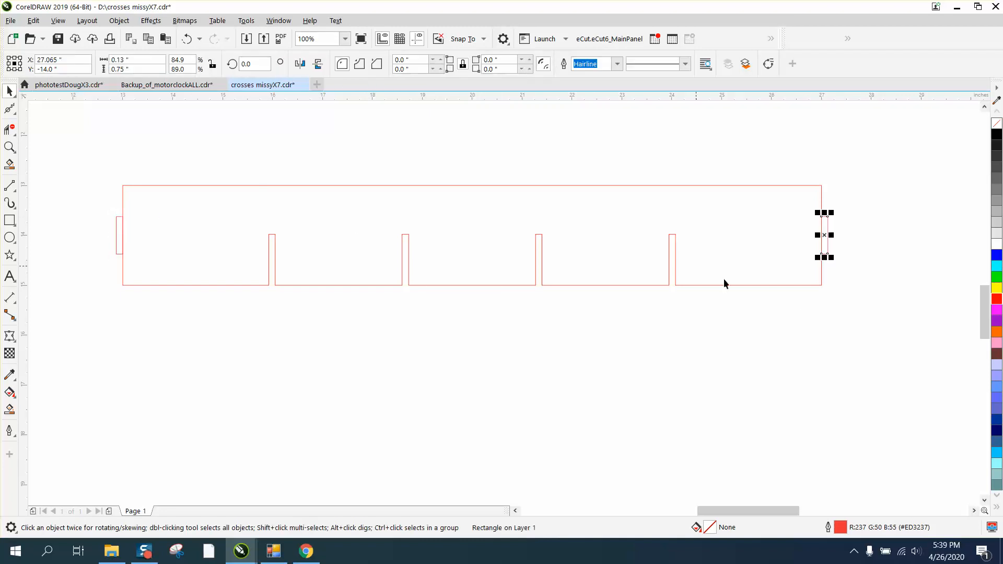
pyautogui.moveTo(367, 318)
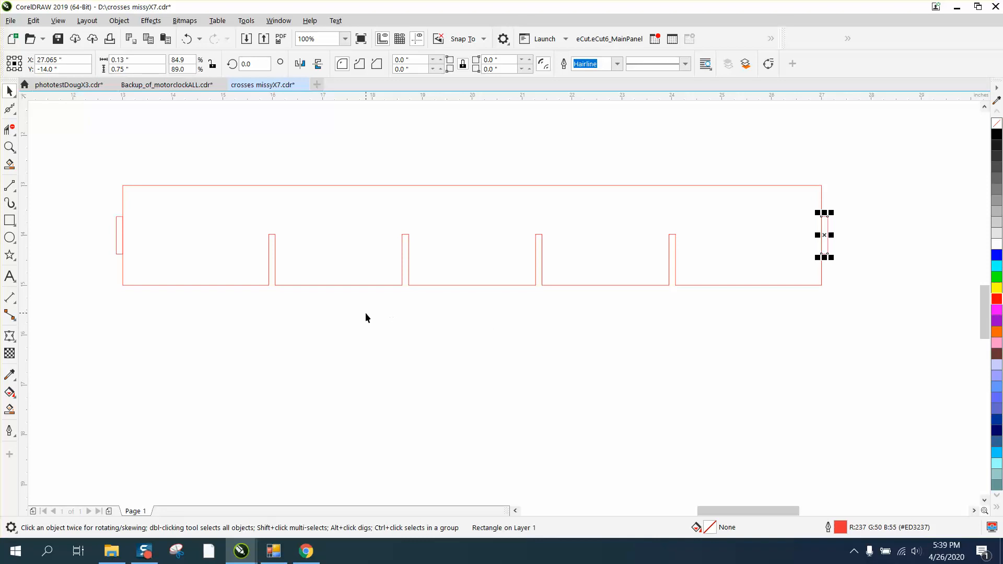
pyautogui.moveTo(611, 312)
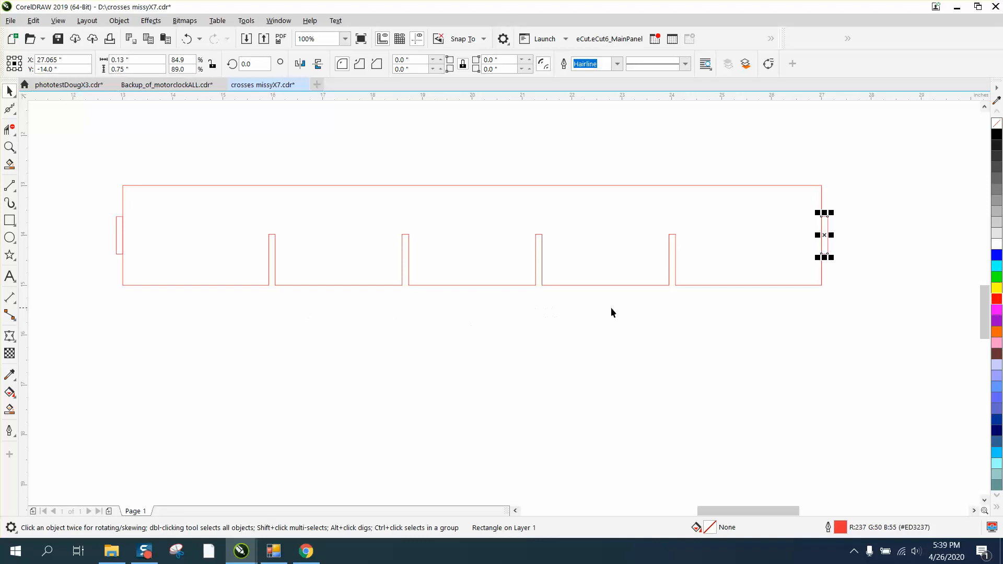
pyautogui.moveTo(123, 245)
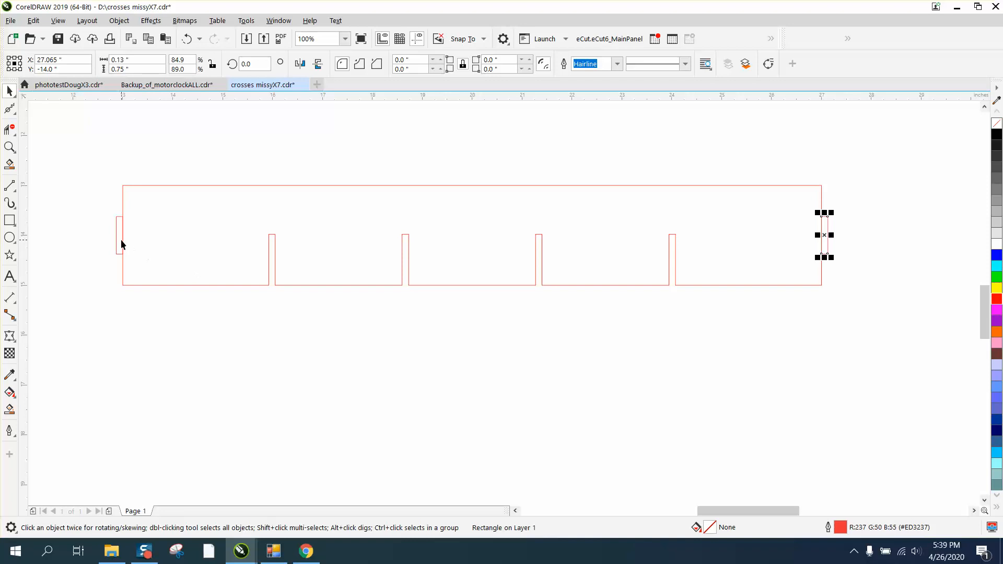
pyautogui.moveTo(135, 193)
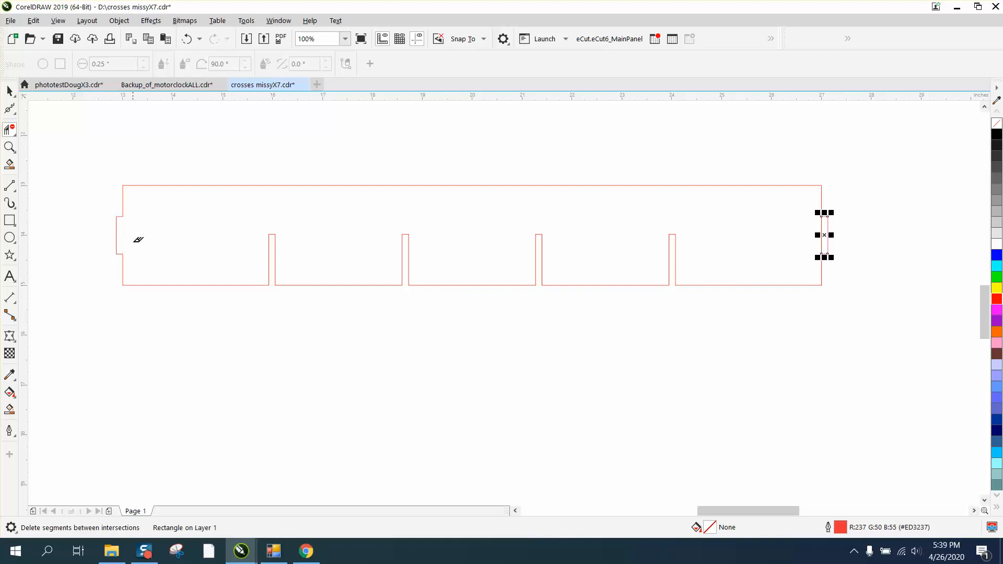
pyautogui.moveTo(824, 220)
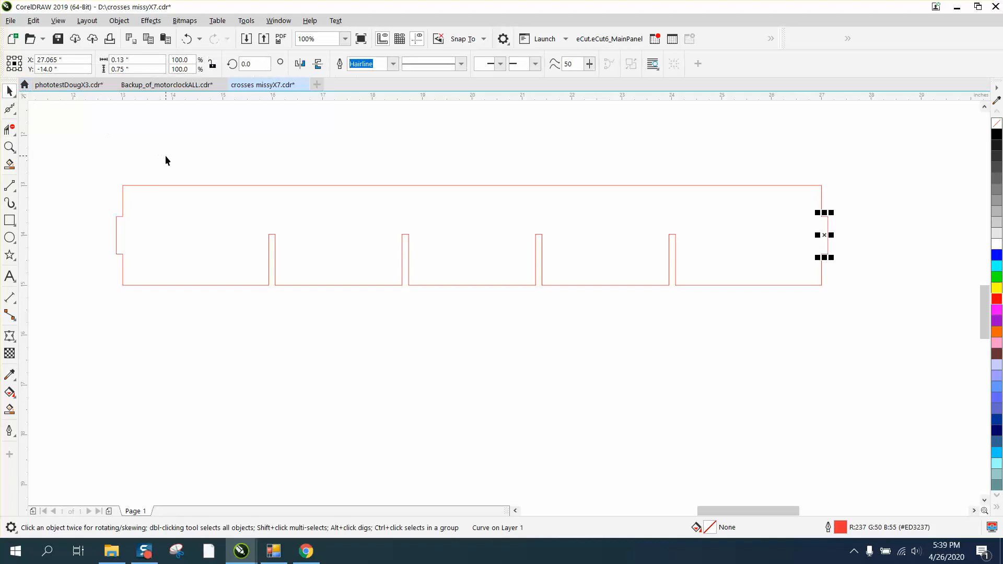
# Duplicate the tabbed slotted panel below the original and select the lower copy.
pyautogui.click(9, 409)
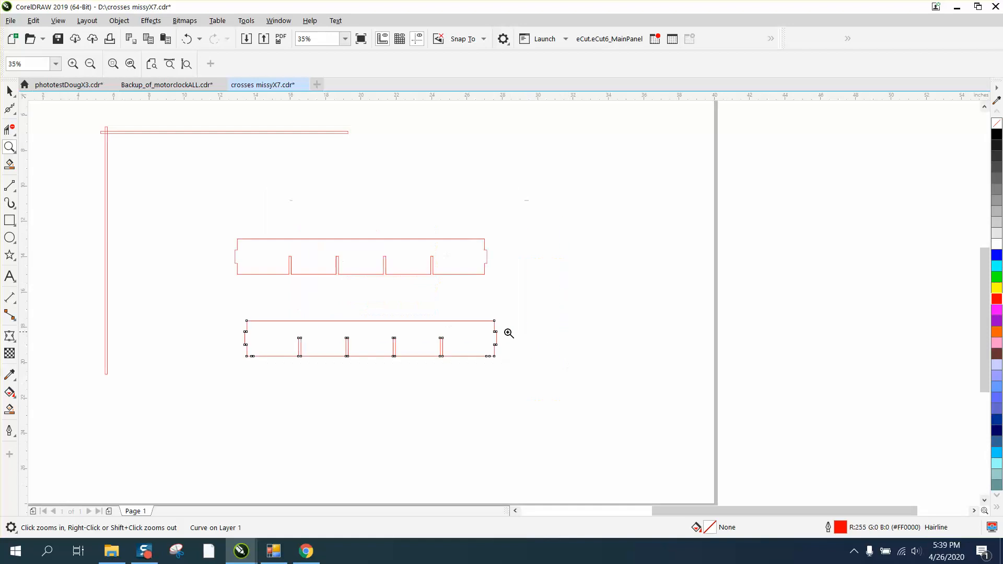
pyautogui.moveTo(331, 237)
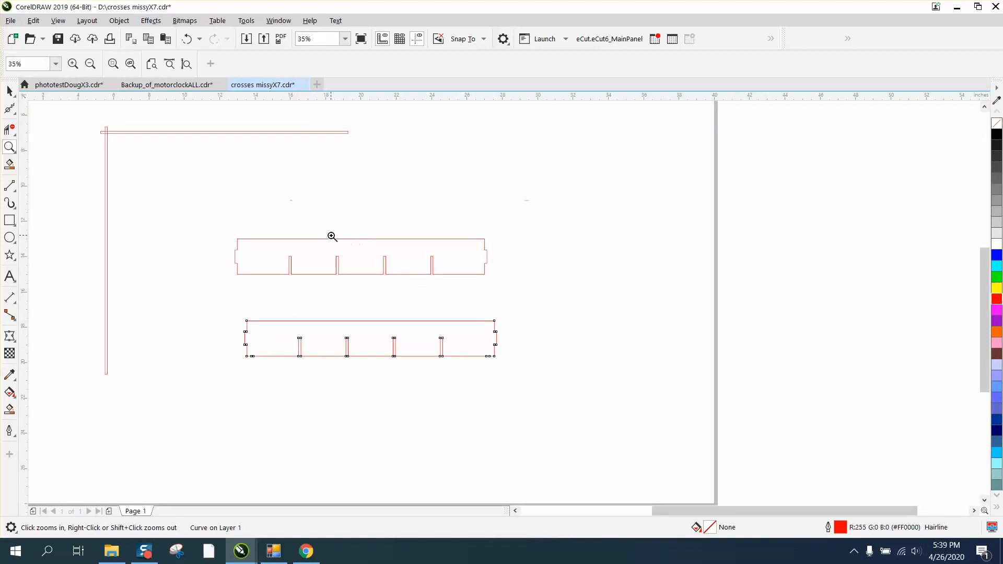
pyautogui.moveTo(131, 134)
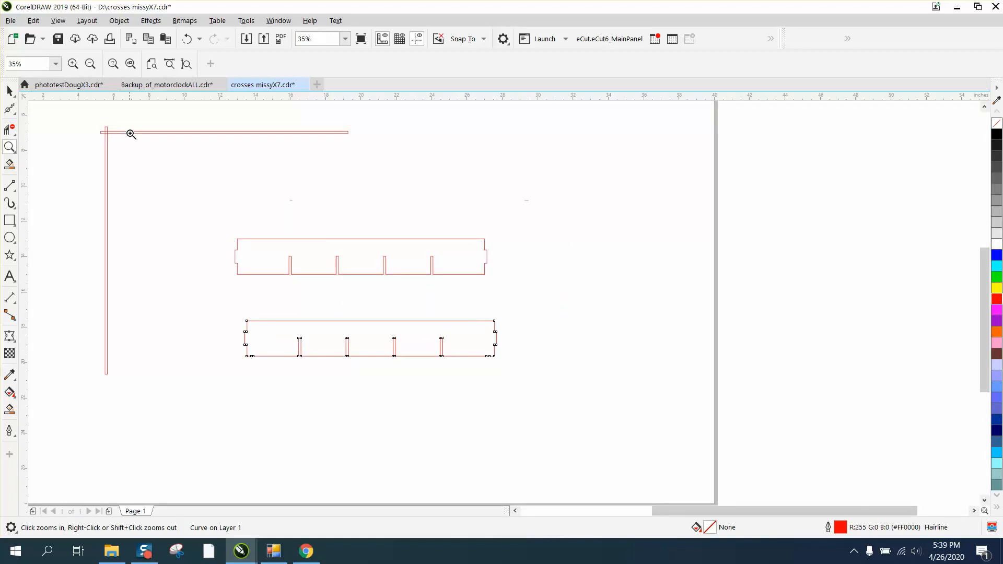
pyautogui.moveTo(43, 113)
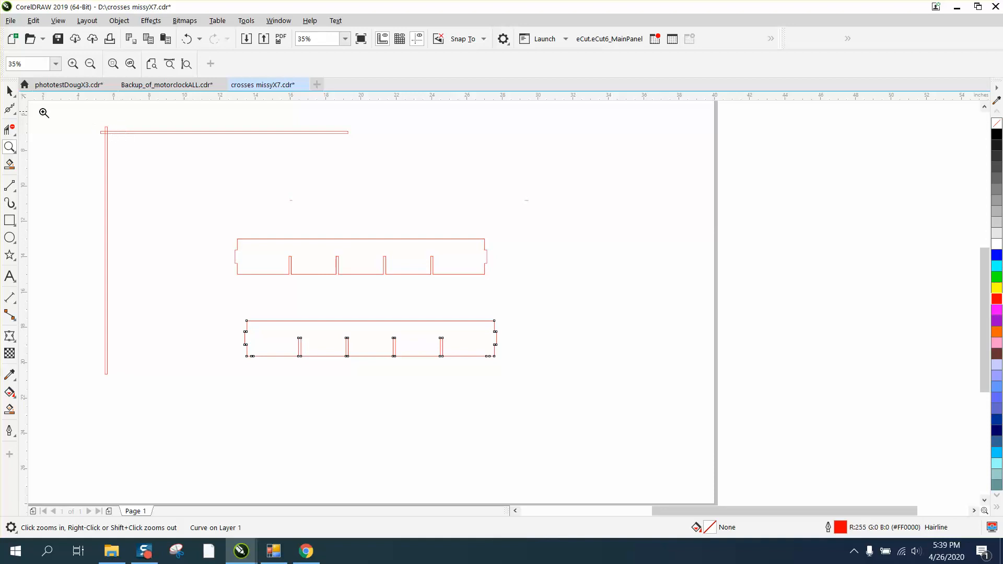
pyautogui.click(370, 338)
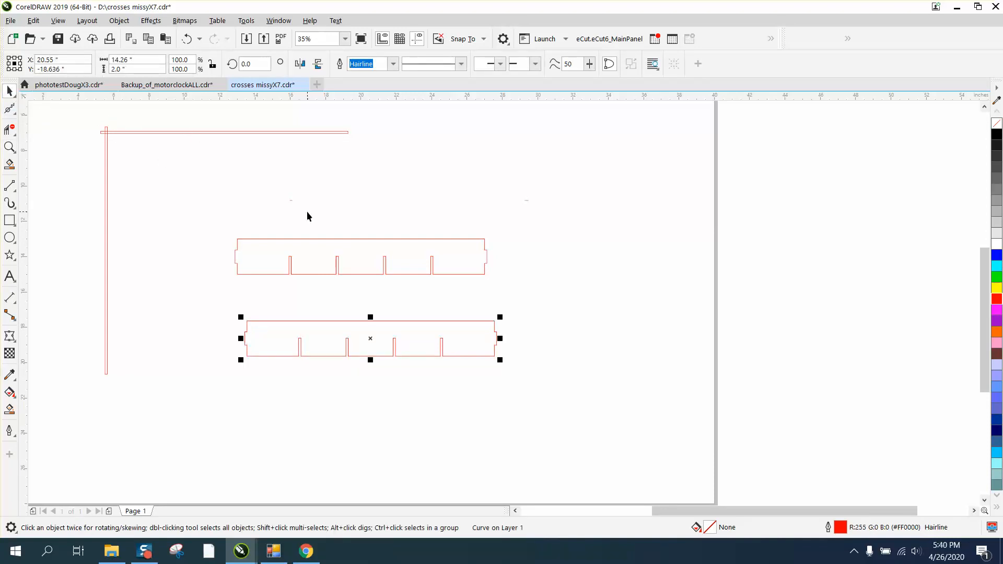
pyautogui.moveTo(361, 320)
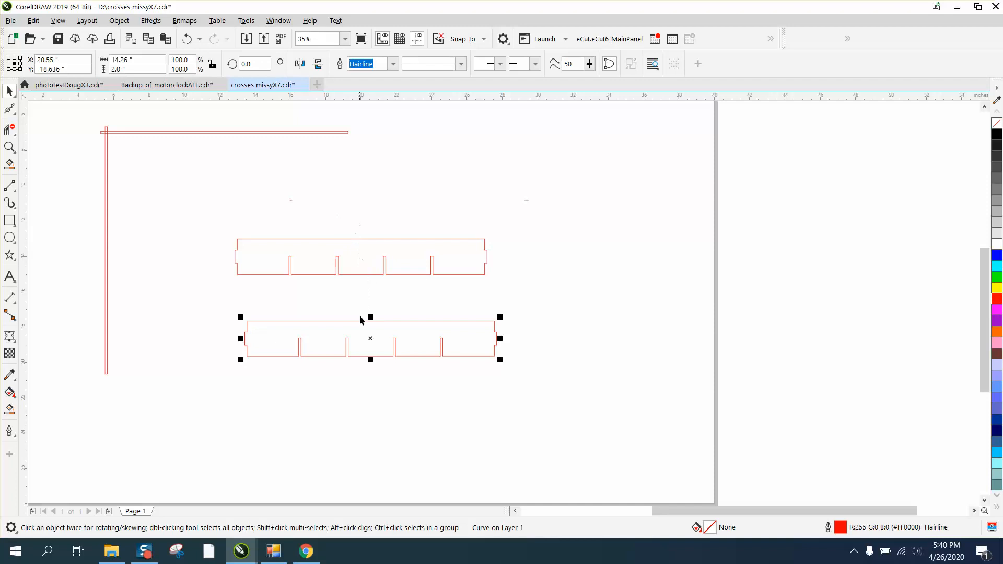
pyautogui.moveTo(381, 328)
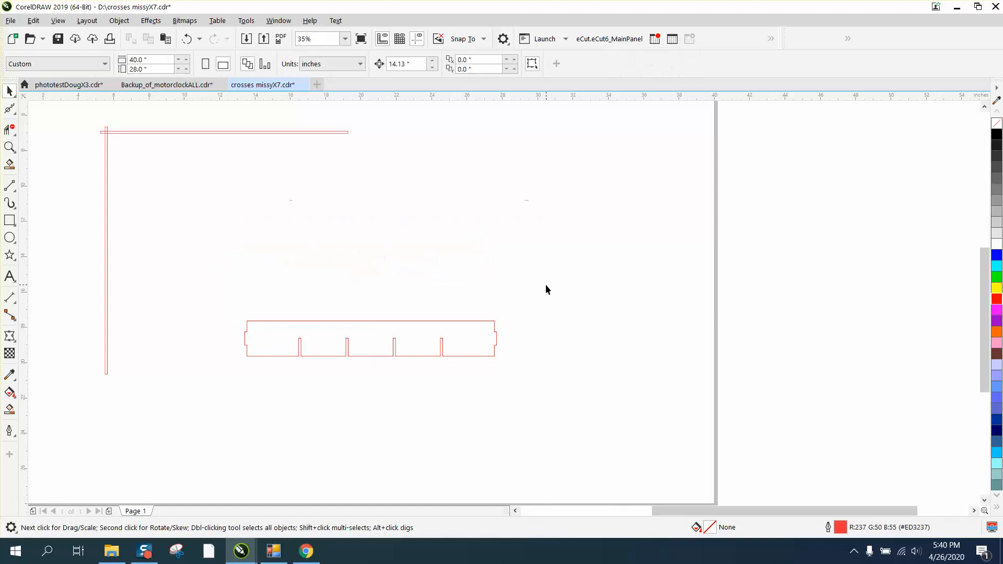
pyautogui.click(370, 339)
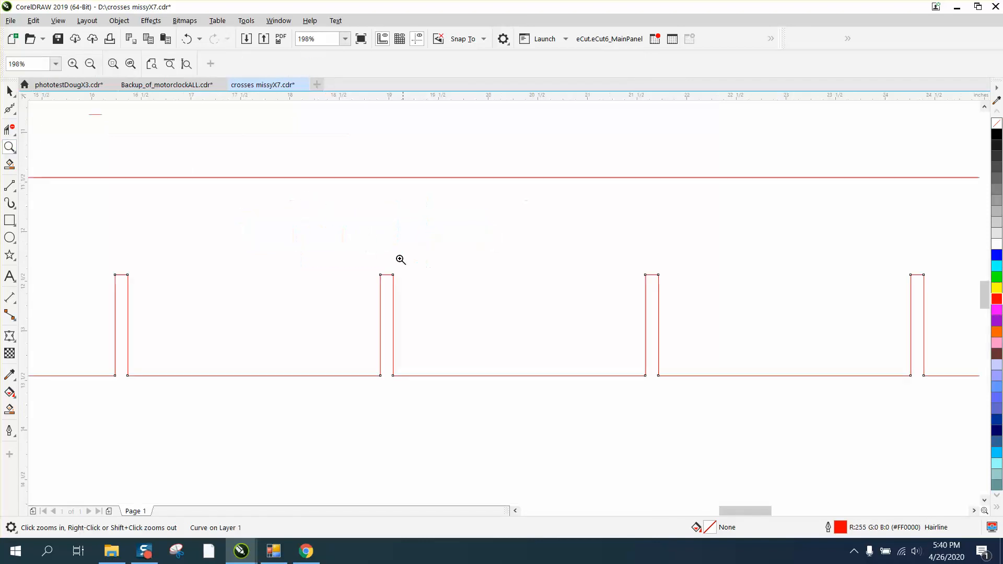
# Zoom out to the page and delete the long vertical strip.
pyautogui.click(519, 276)
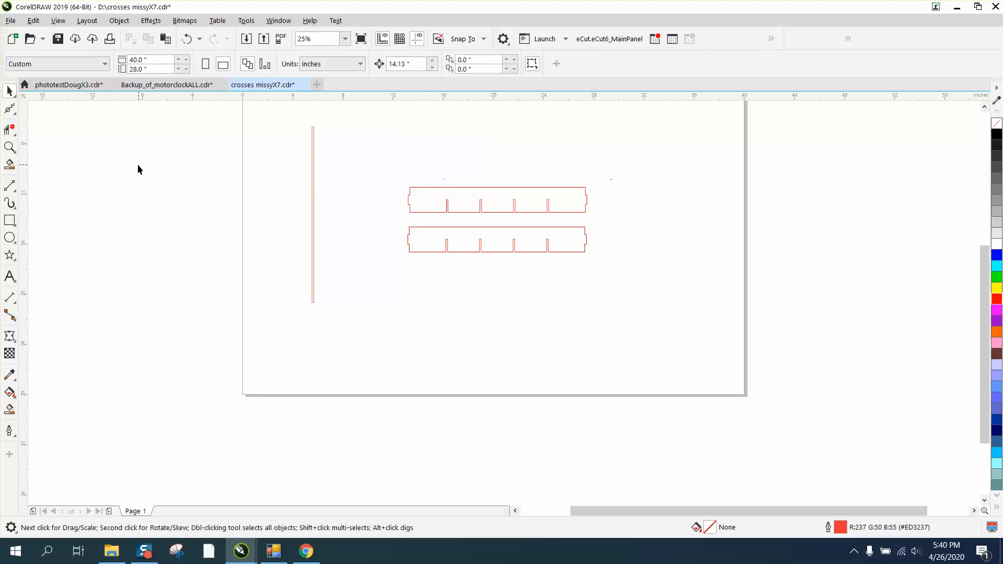
pyautogui.click(312, 211)
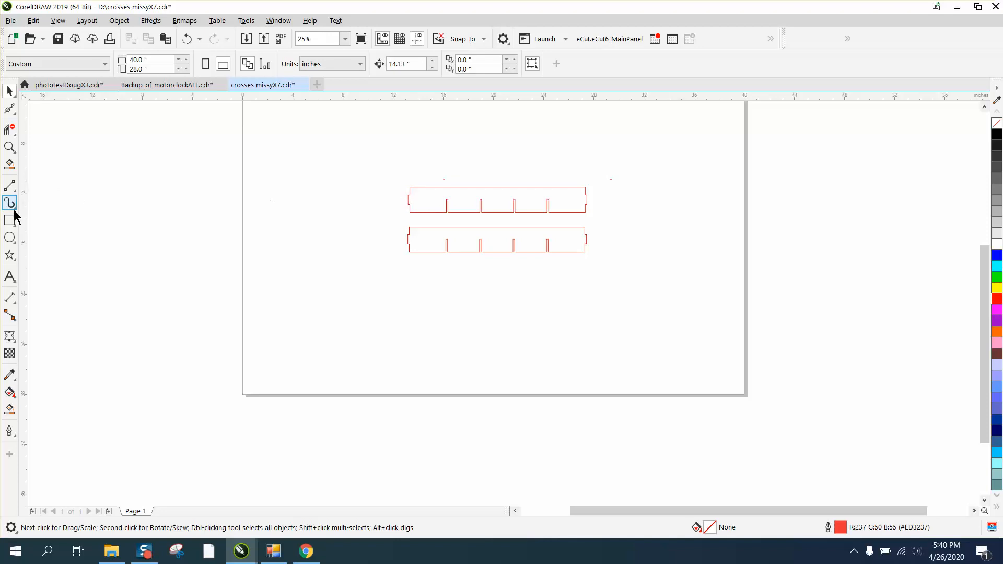
# Draw a tall narrow rectangle left of the panels and set its width to 2.0.
pyautogui.click(9, 220)
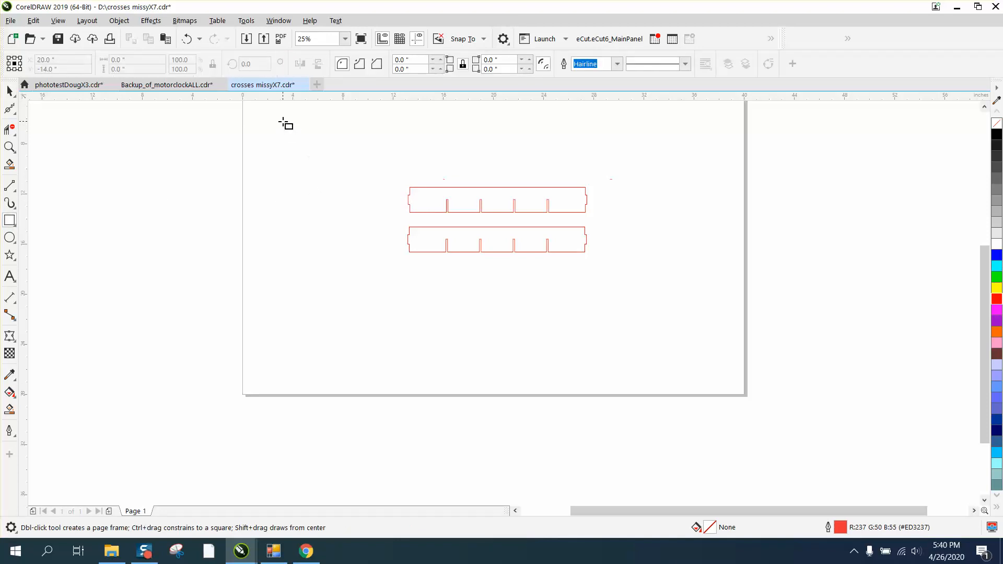
pyautogui.moveTo(286, 122); pyautogui.dragTo(291, 333)
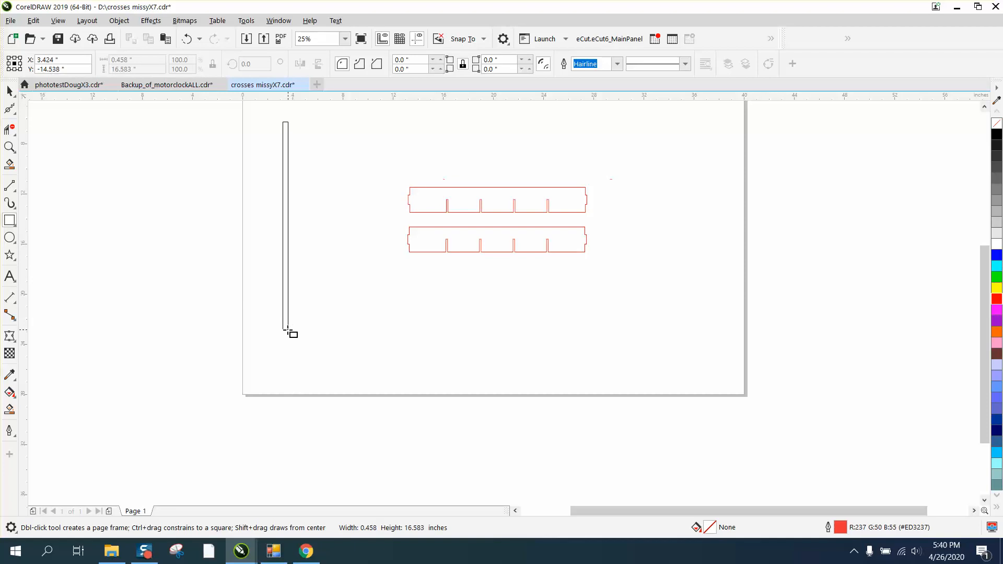
pyautogui.click(285, 332)
pyautogui.write('1')
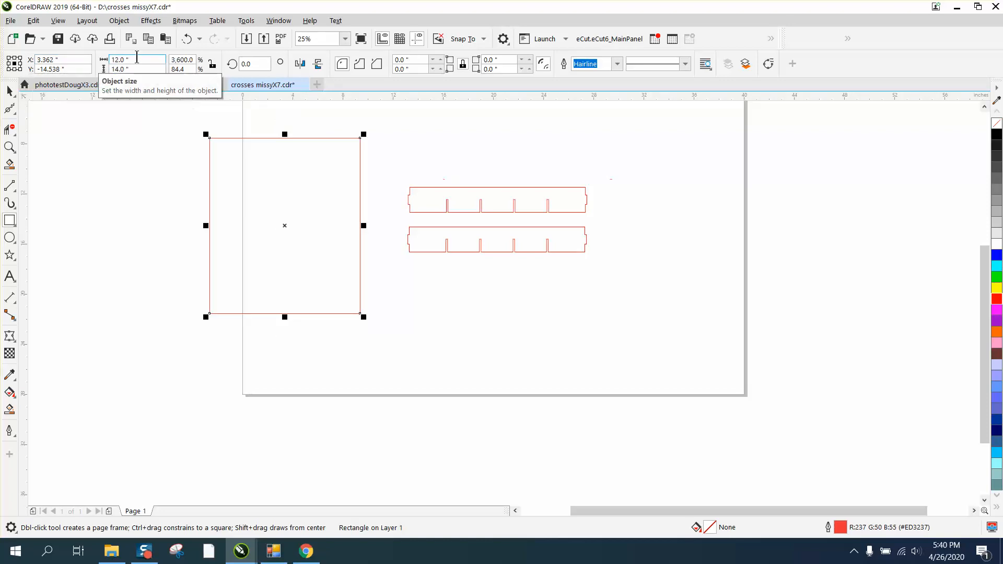
pyautogui.write('2.0')
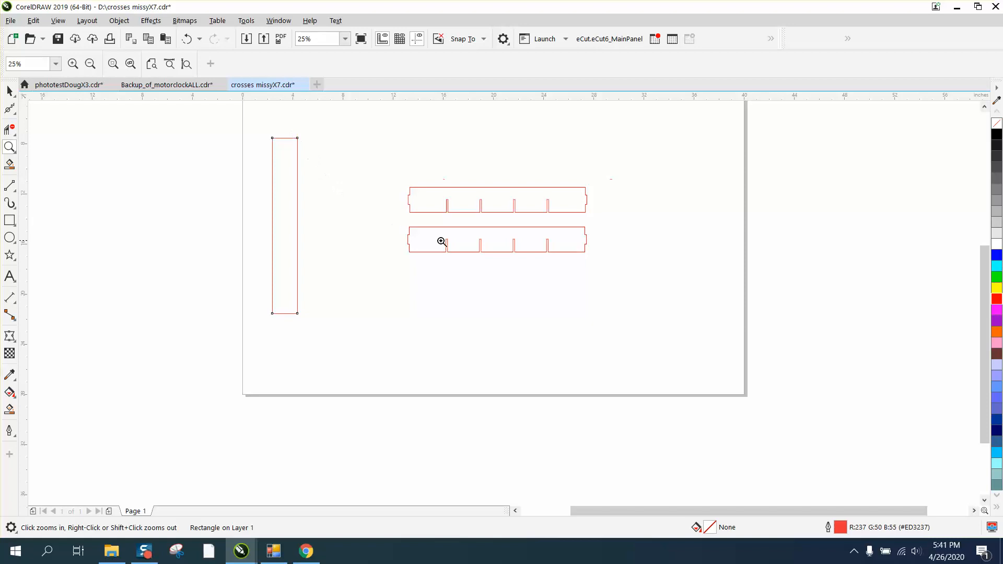
pyautogui.moveTo(414, 244)
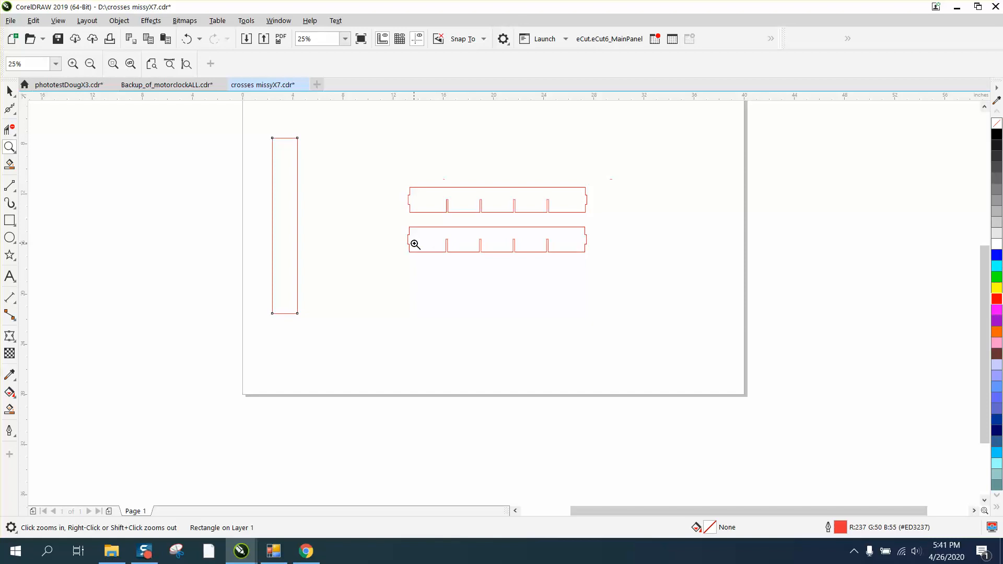
pyautogui.moveTo(349, 222)
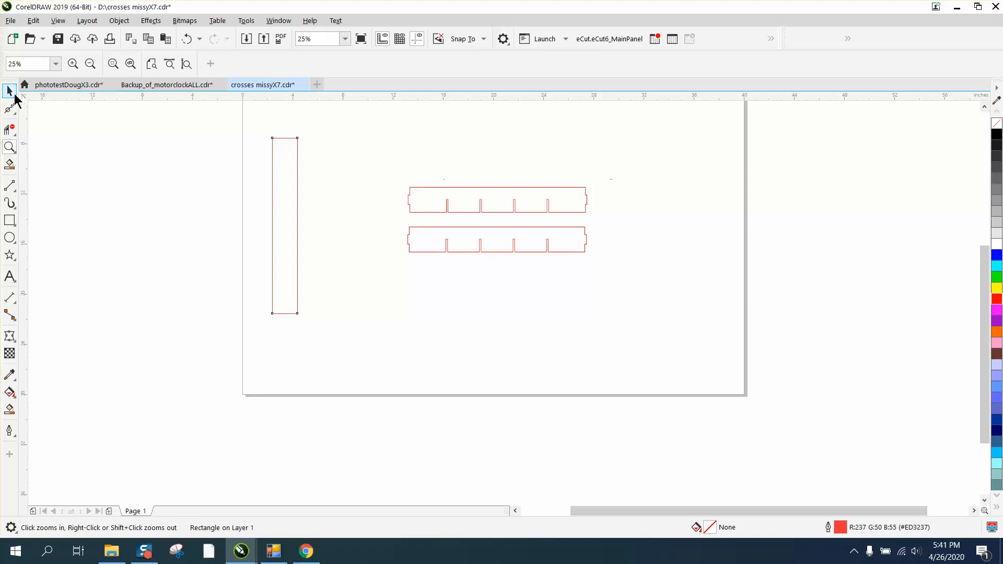
# Zoom in on the lower side panel and choose the 2-Point Line tool to redraw its edge.
pyautogui.click(9, 91)
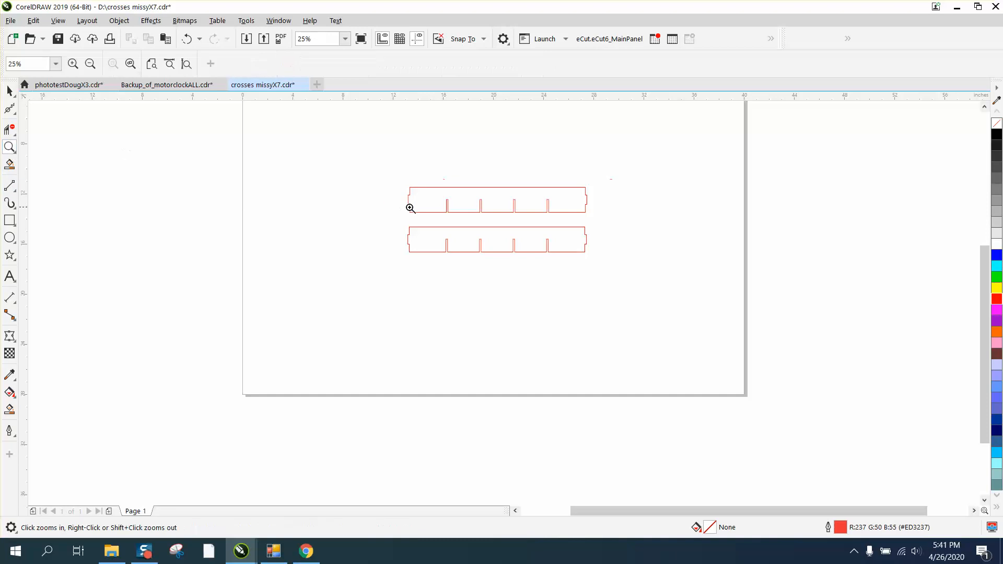
pyautogui.click(410, 207)
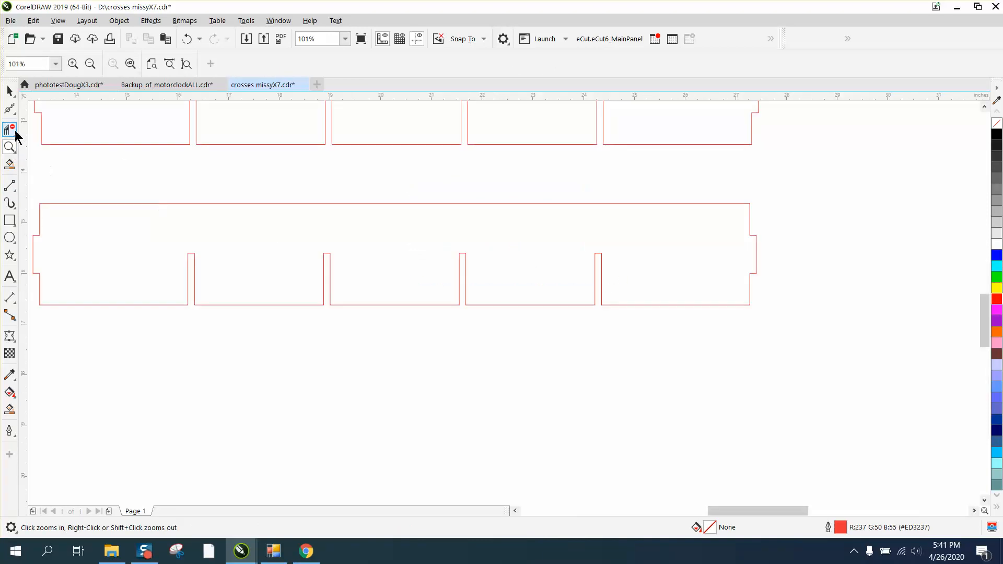
pyautogui.click(9, 185)
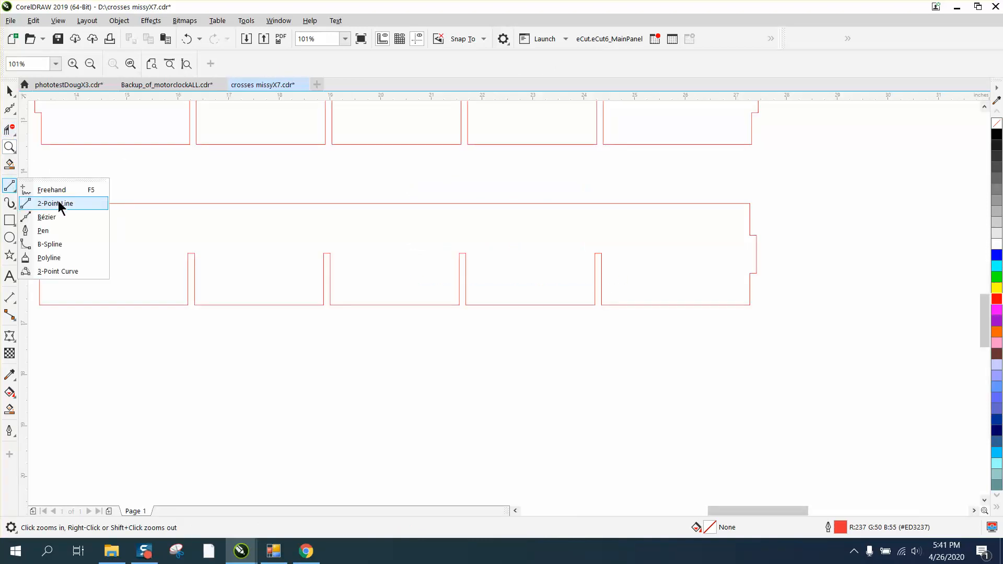
pyautogui.click(55, 203)
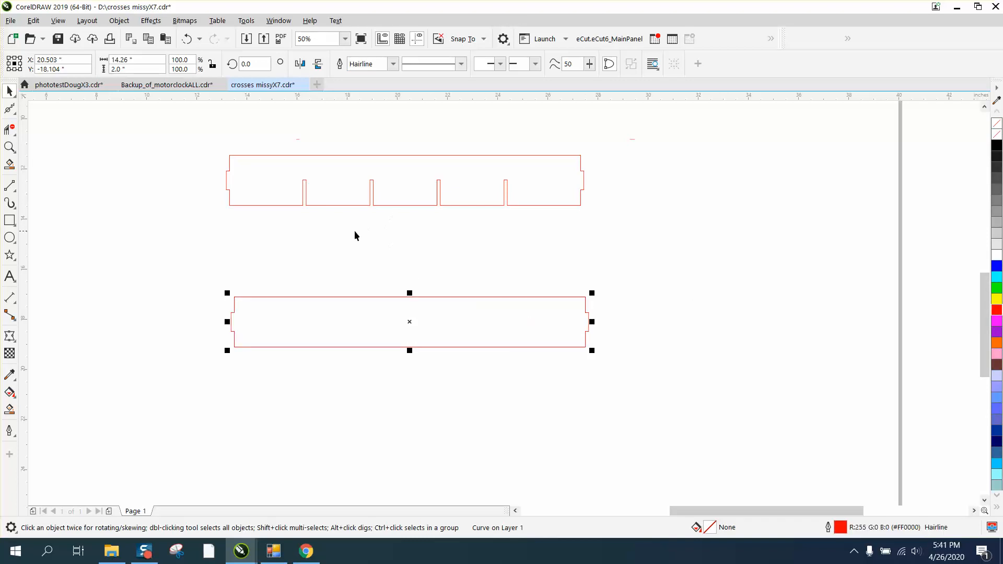
pyautogui.moveTo(314, 228)
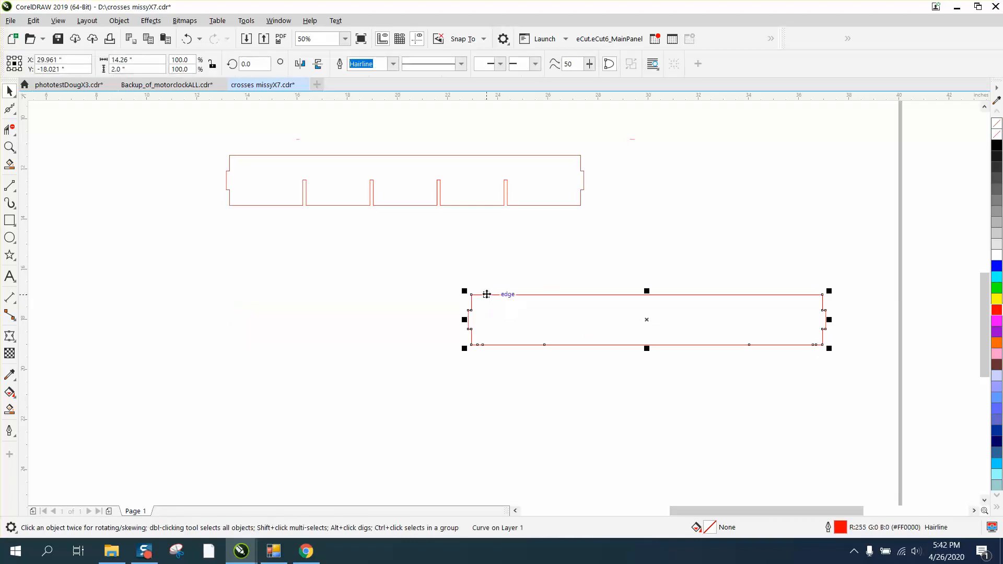
pyautogui.moveTo(496, 255)
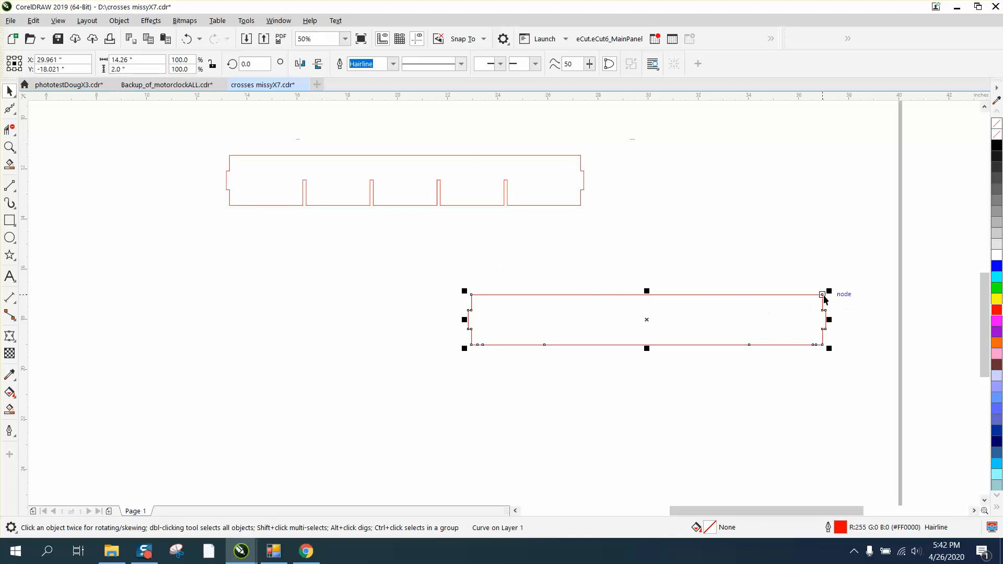
# Inspect where the two panel ends meet, then return to a whole-page view.
pyautogui.moveTo(822, 294); pyautogui.dragTo(470, 295)
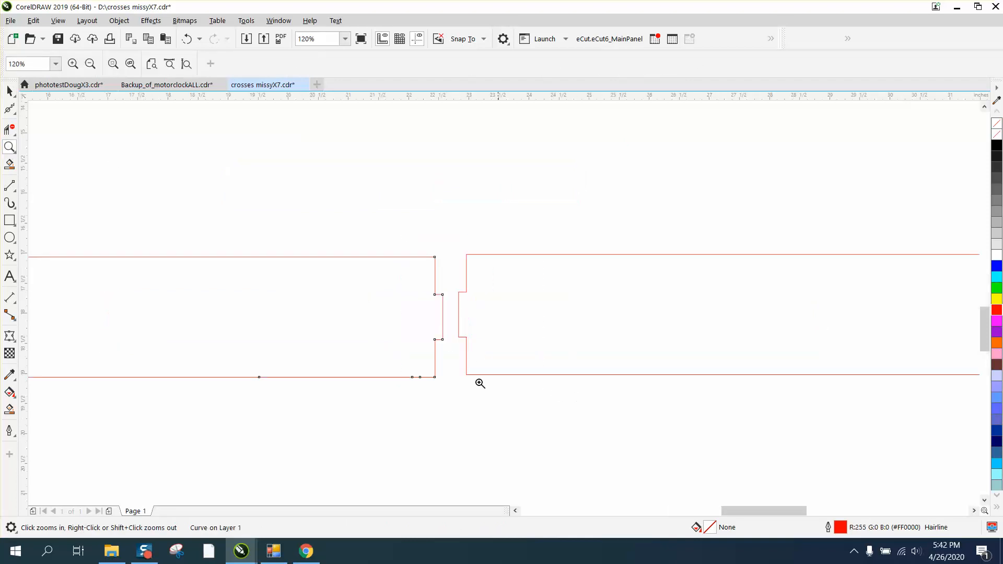
pyautogui.click(446, 318)
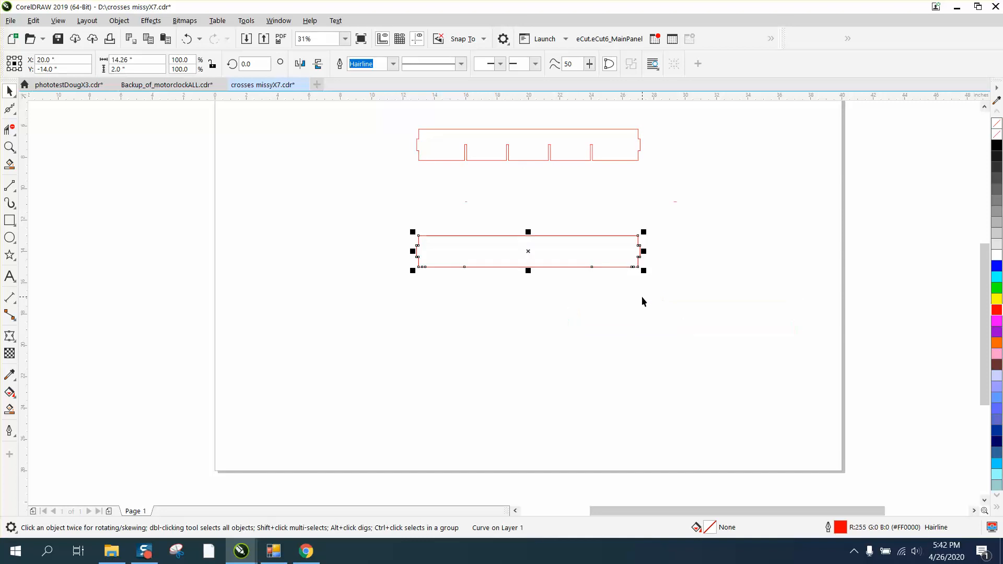
pyautogui.moveTo(416, 250)
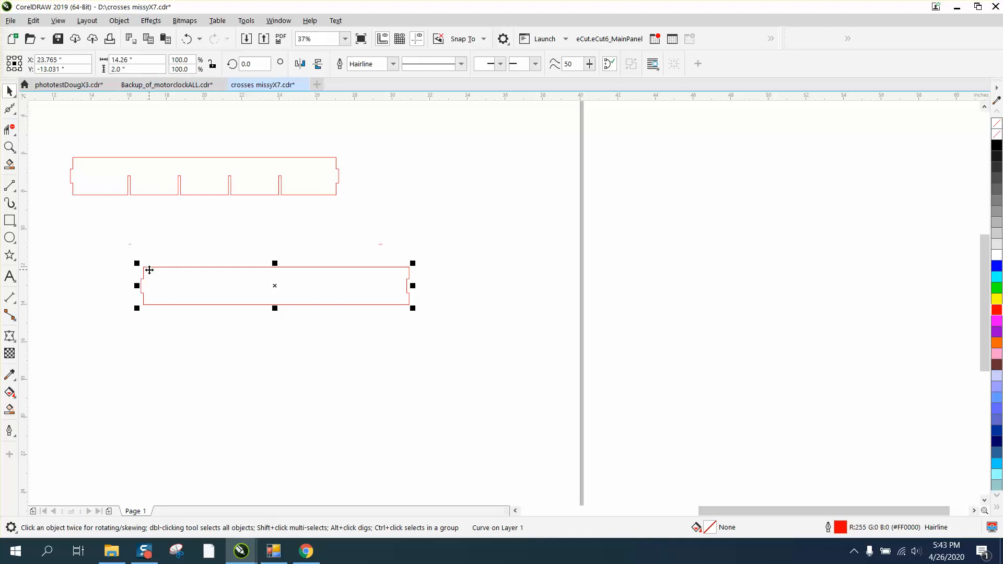
pyautogui.moveTo(333, 275)
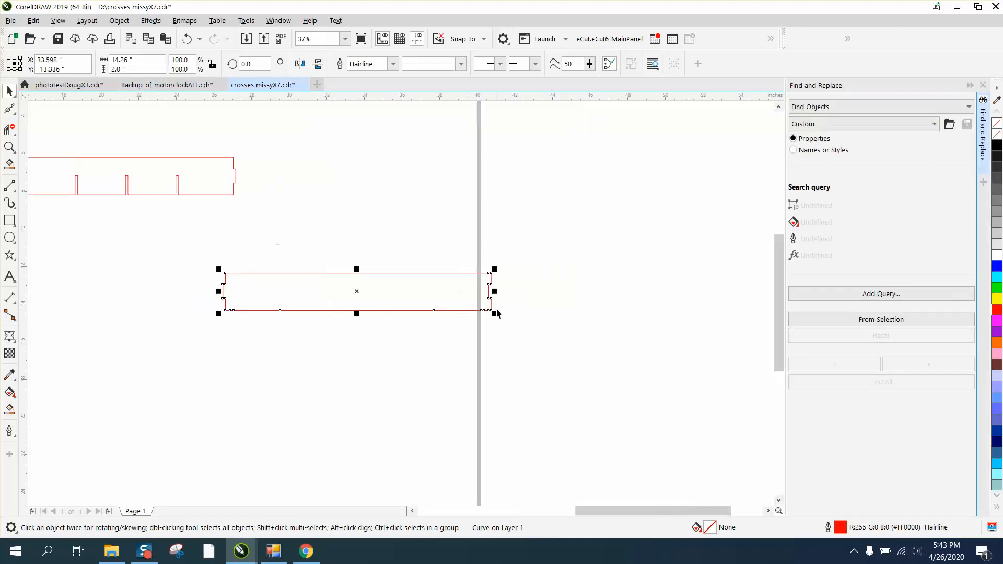
# Close the Find and Replace docker and drop a copy of the plain panel to its right.
pyautogui.click(983, 85)
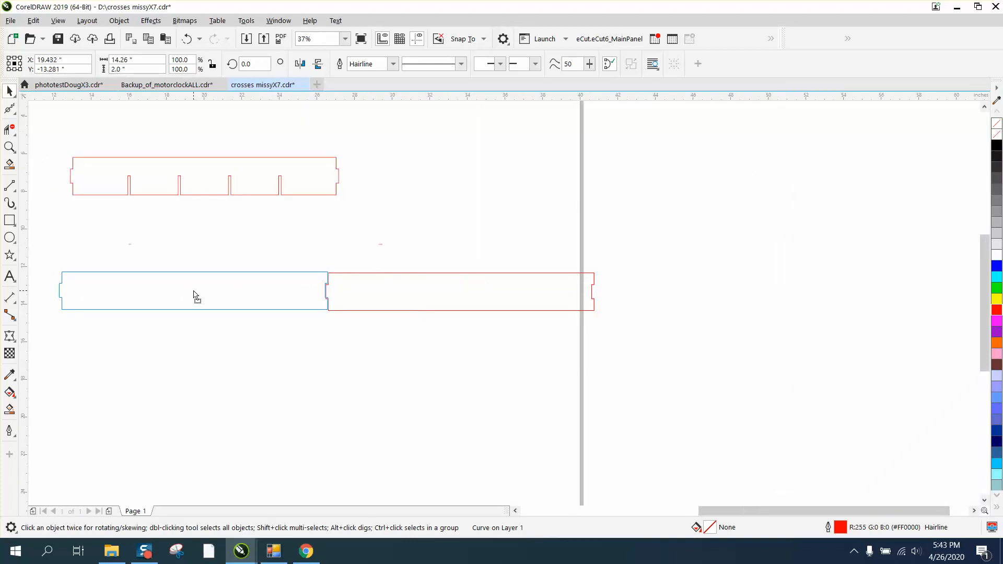
pyautogui.click(194, 290)
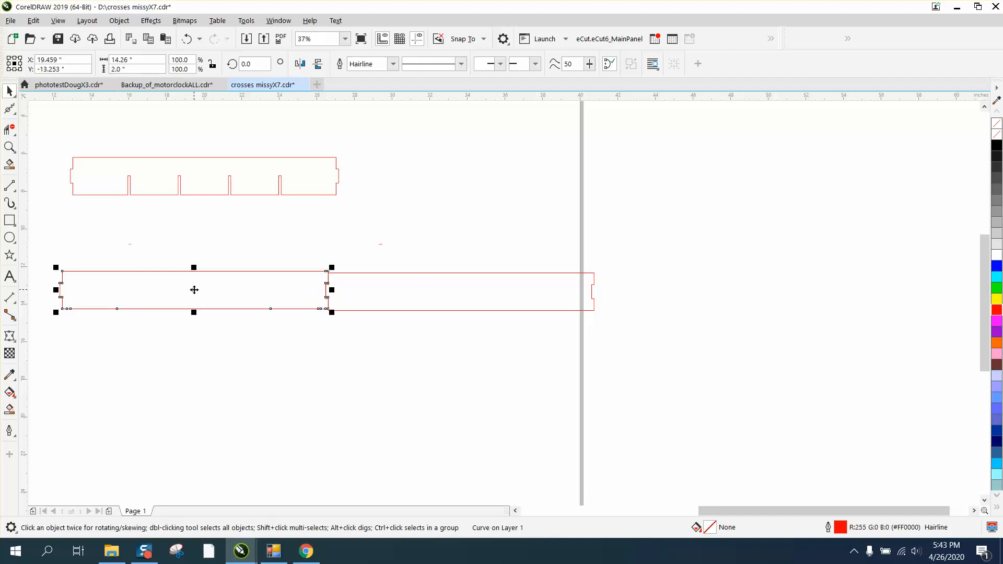
pyautogui.moveTo(313, 223)
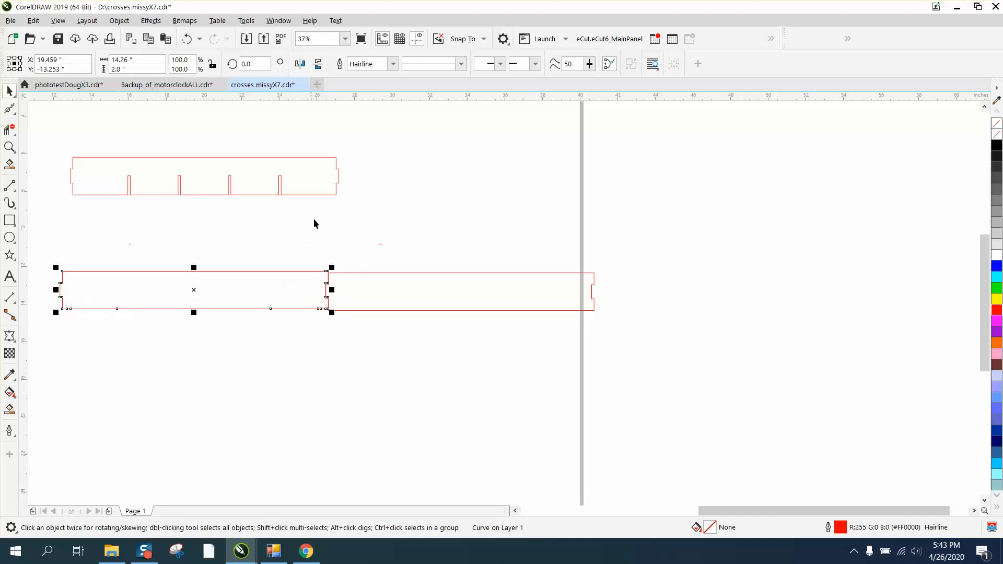
pyautogui.moveTo(301, 189)
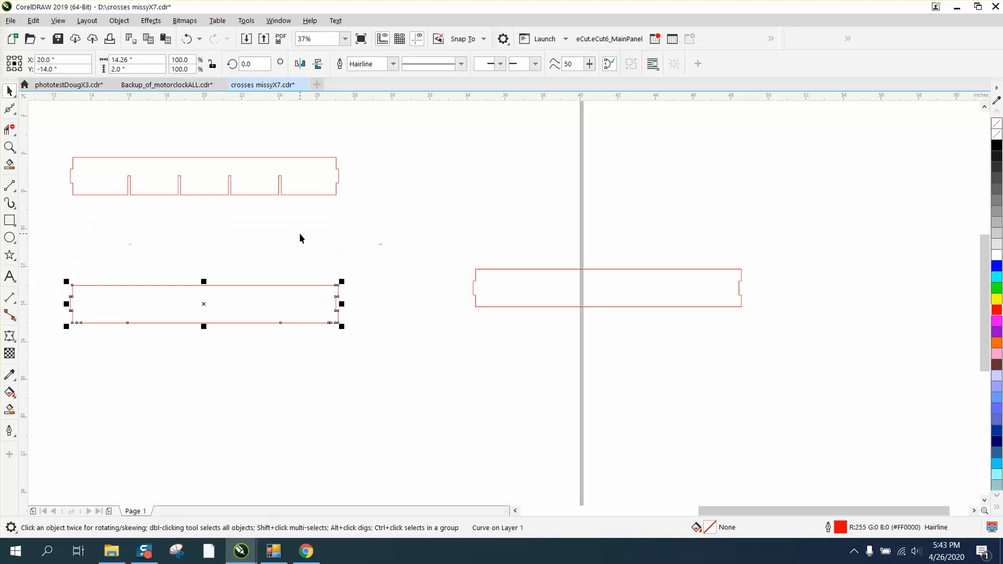
# Marquee-select the slotted panel, zoom in, and drag it onto the plain panel at X 20, Y -14.
pyautogui.moveTo(204, 304); pyautogui.dragTo(204, 176)
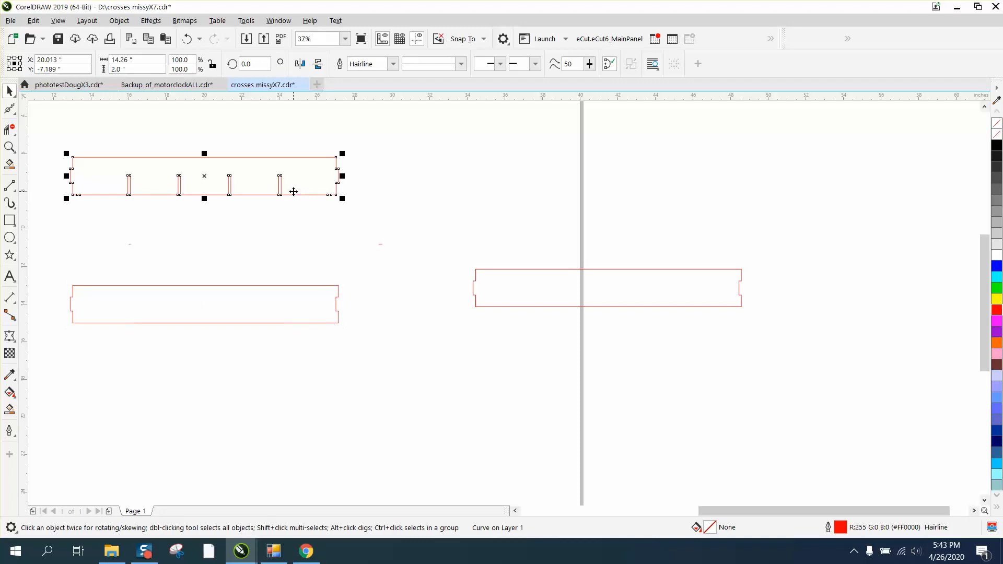
pyautogui.click(10, 147)
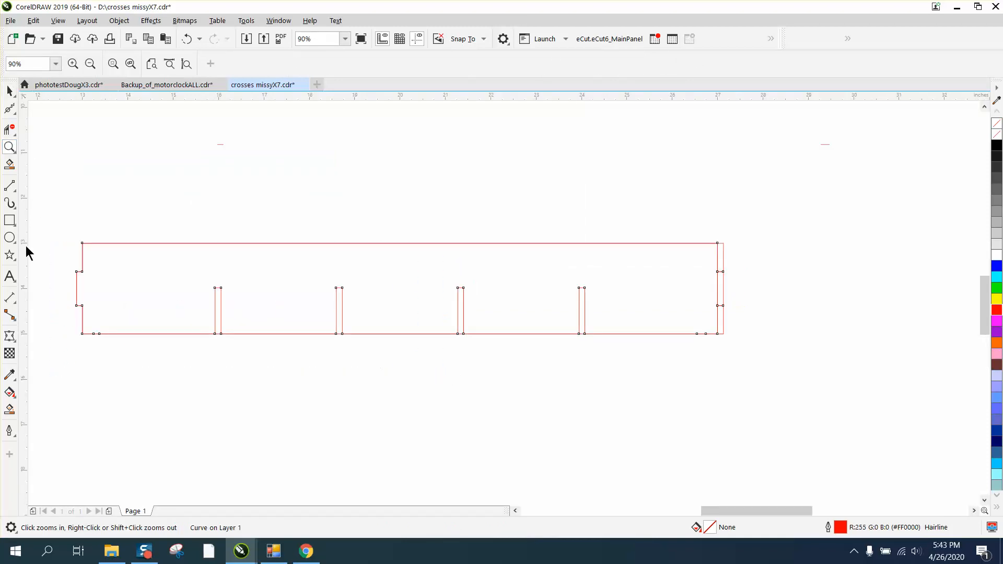
pyautogui.click(396, 288)
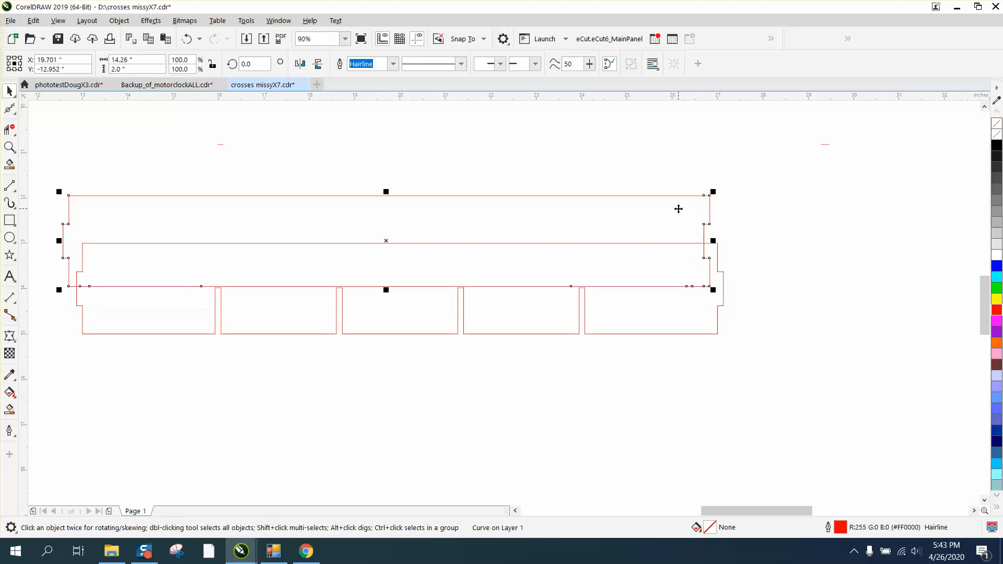
pyautogui.moveTo(729, 270)
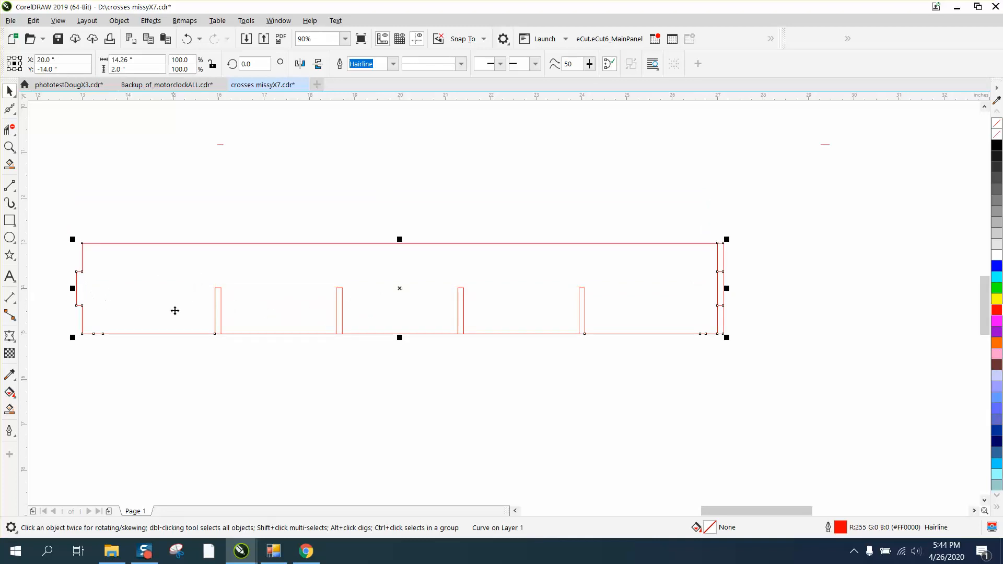
pyautogui.moveTo(76, 288)
pyautogui.write('.13')
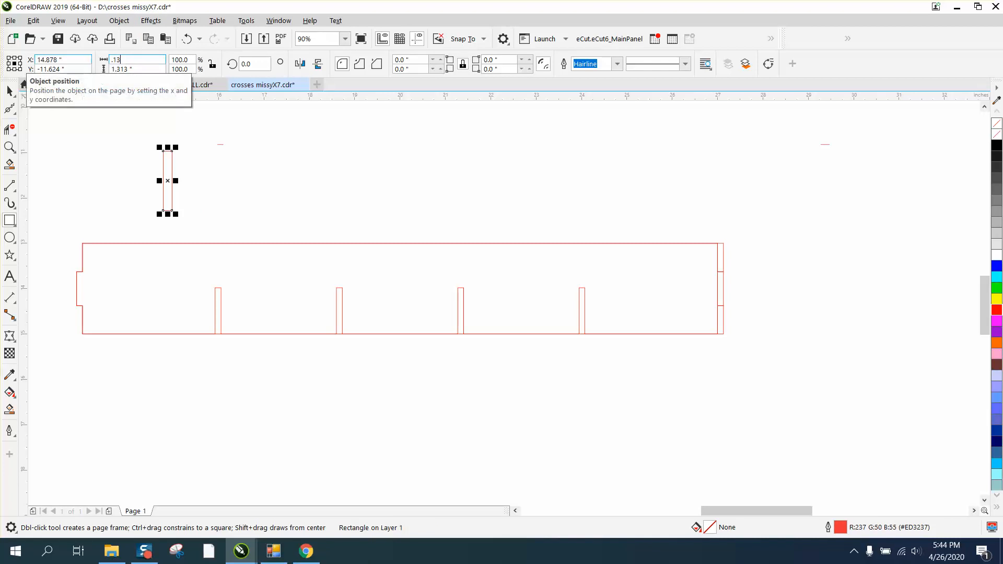
# Size the slot rectangle to 0.13 x 0.75 in and snap it onto the panel at X 16.
pyautogui.click(134, 68)
pyautogui.write('0.75')
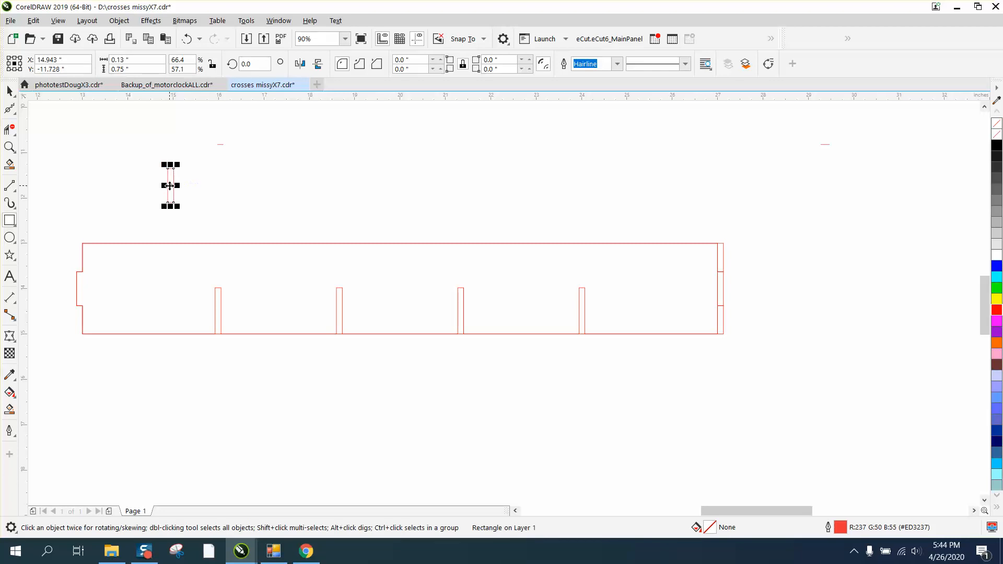
pyautogui.moveTo(170, 186); pyautogui.dragTo(399, 288)
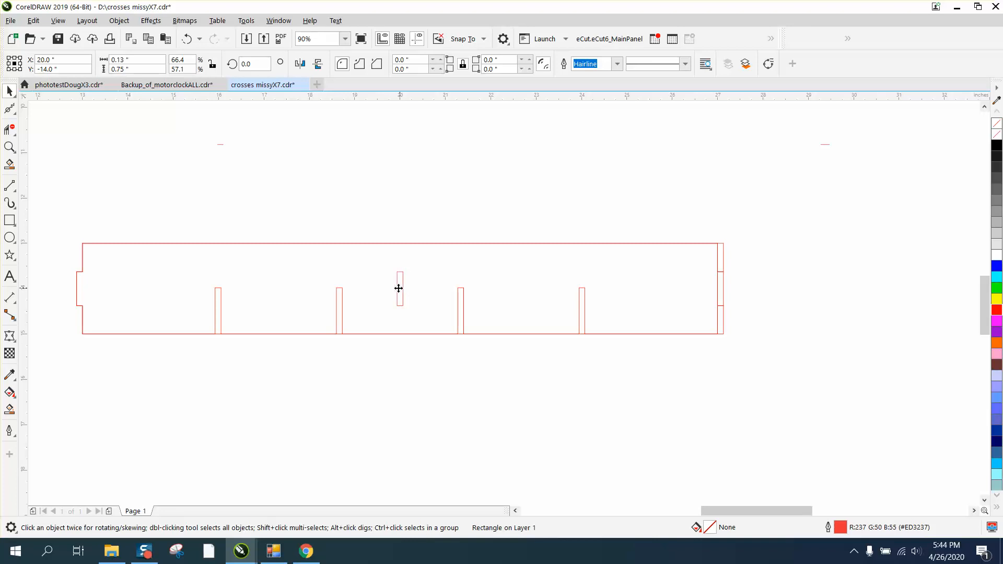
pyautogui.moveTo(219, 287)
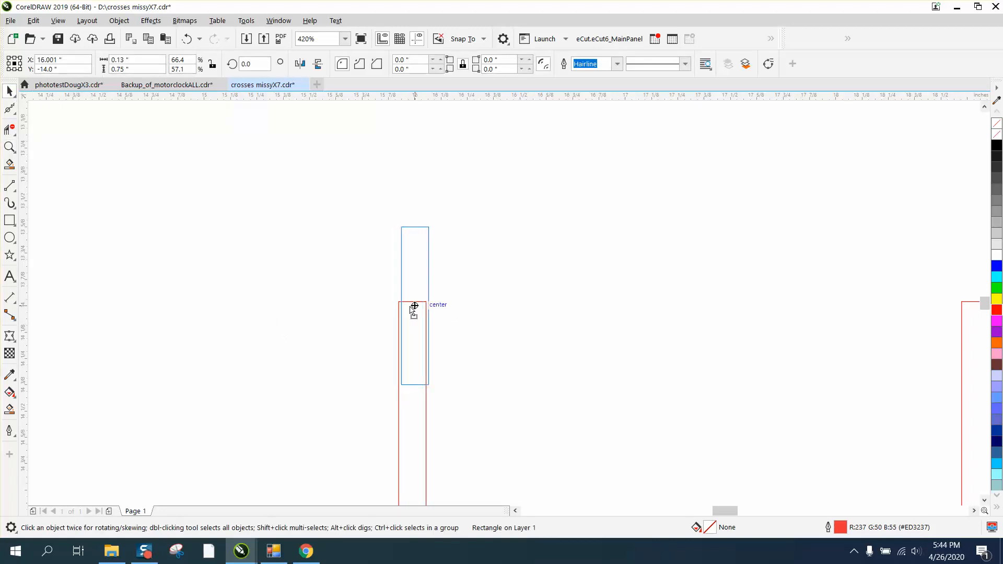
pyautogui.click(414, 305)
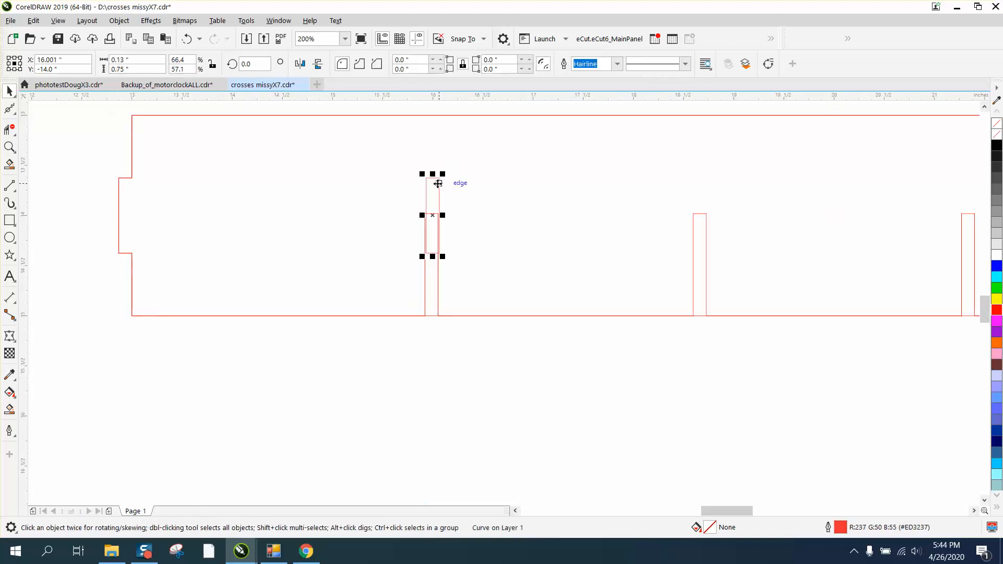
# Set the nudge distance to 0.001 inch and position the slot rectangle at X 15.991 inches.
pyautogui.click(447, 132)
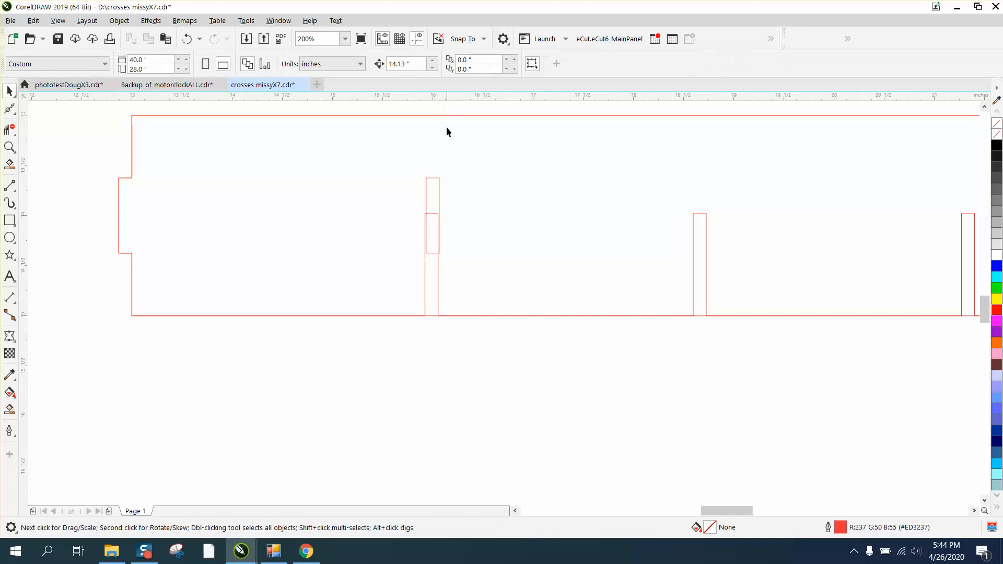
pyautogui.write('.001')
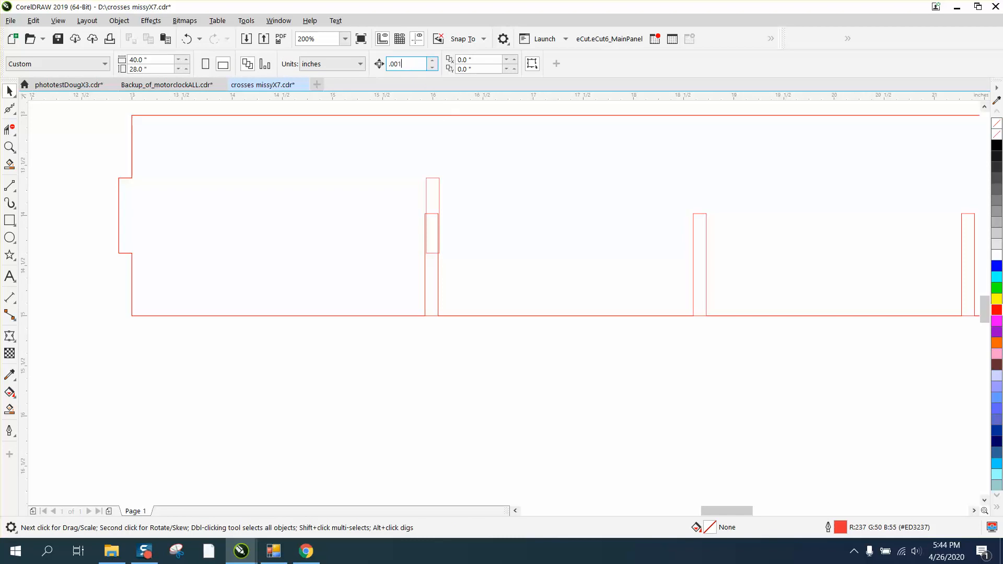
pyautogui.click(9, 148)
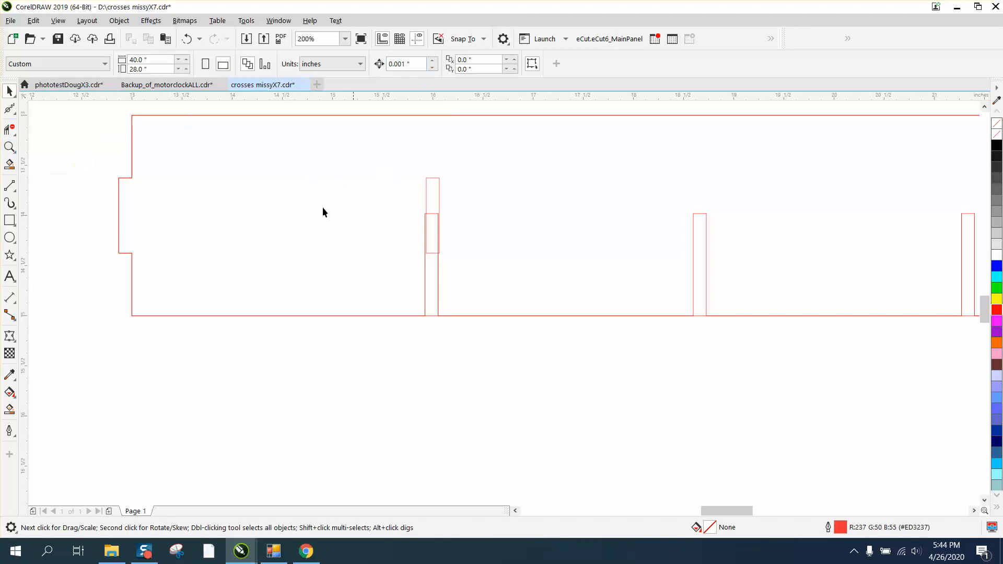
pyautogui.click(9, 147)
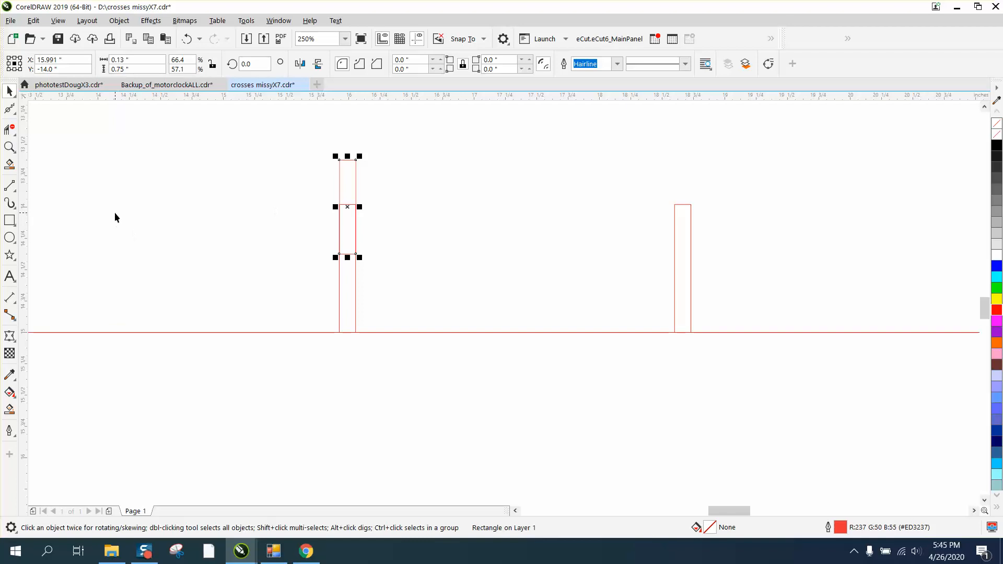
pyautogui.moveTo(22, 202)
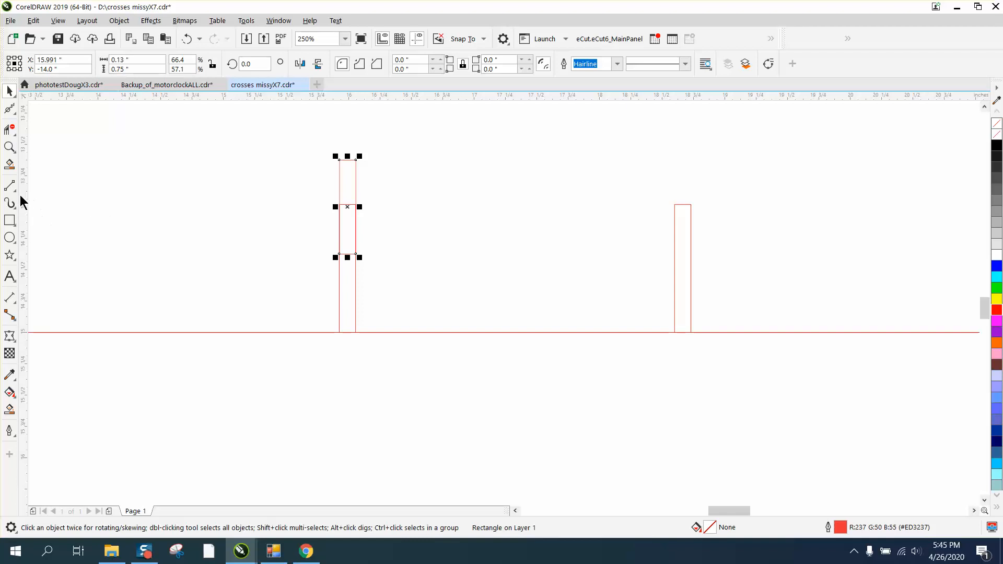
pyautogui.moveTo(21, 192)
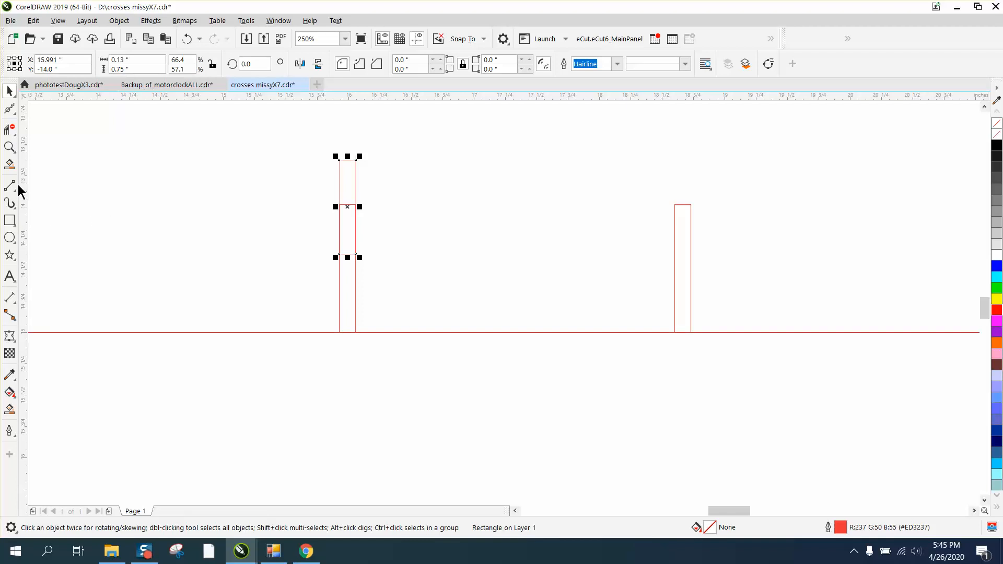
pyautogui.click(9, 185)
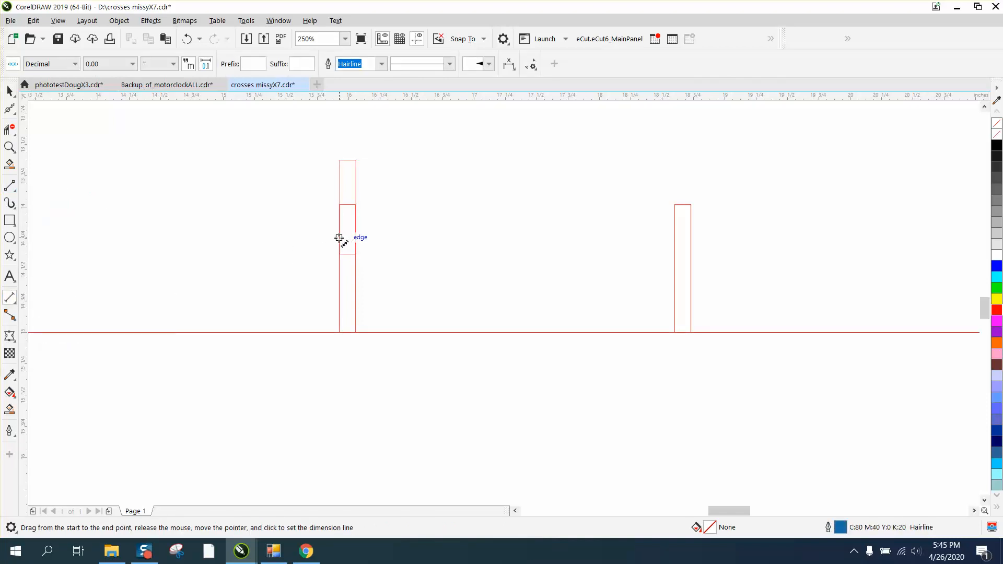
# Measure the slot spacing and duplicate the slot at 2.67-inch nudges into four slots.
pyautogui.moveTo(339, 241); pyautogui.dragTo(658, 241)
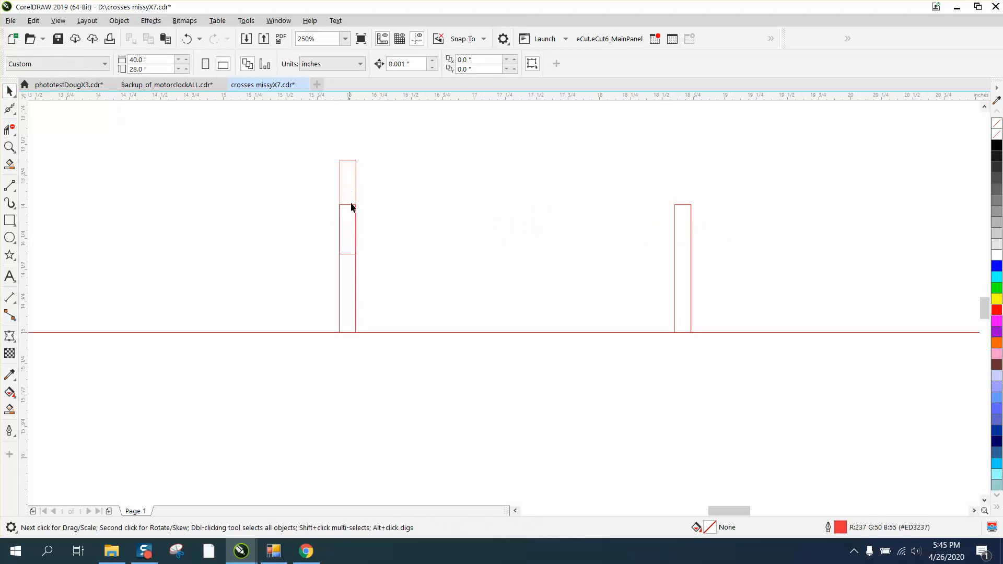
pyautogui.moveTo(394, 246)
pyautogui.write('2')
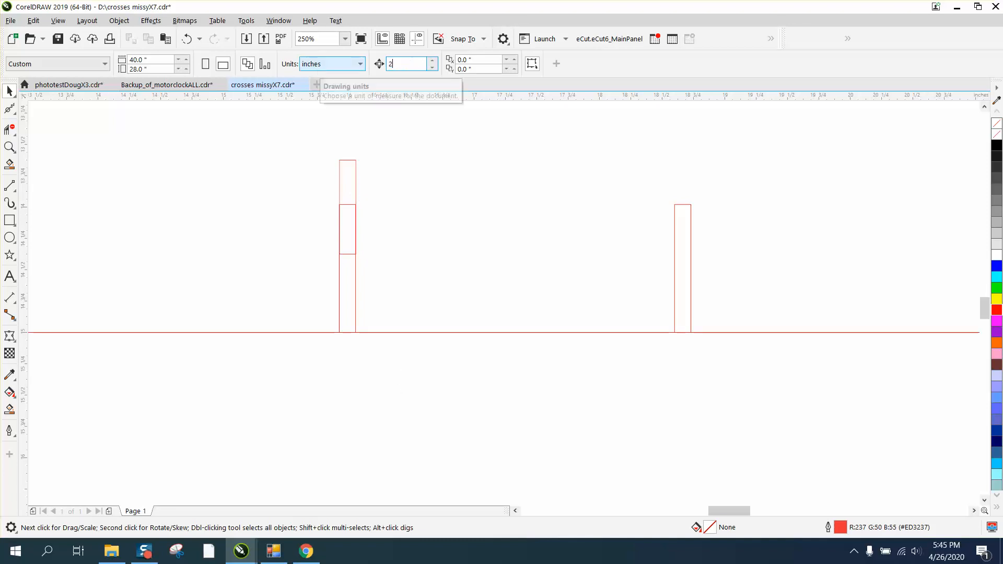
pyautogui.write('.67')
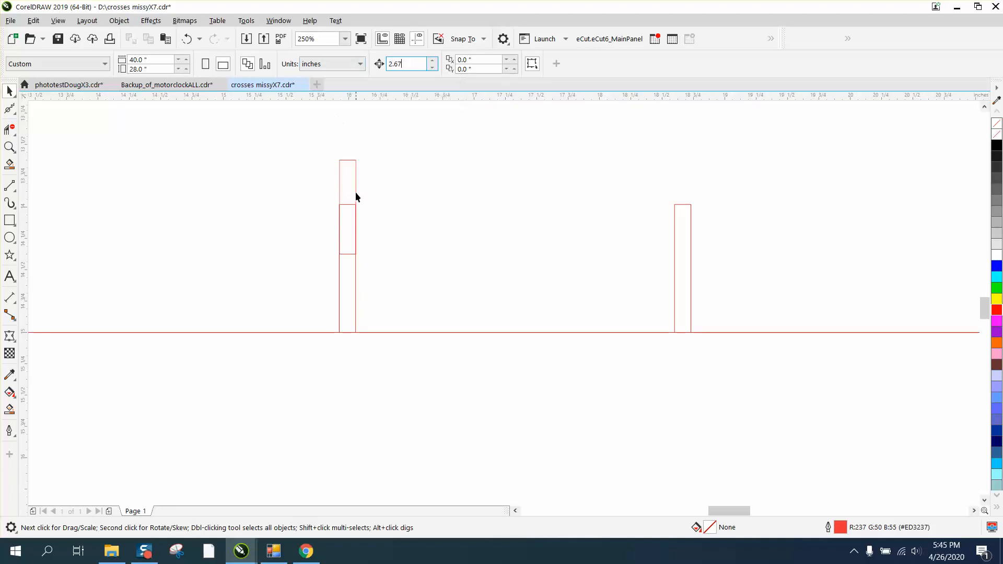
pyautogui.click(347, 207)
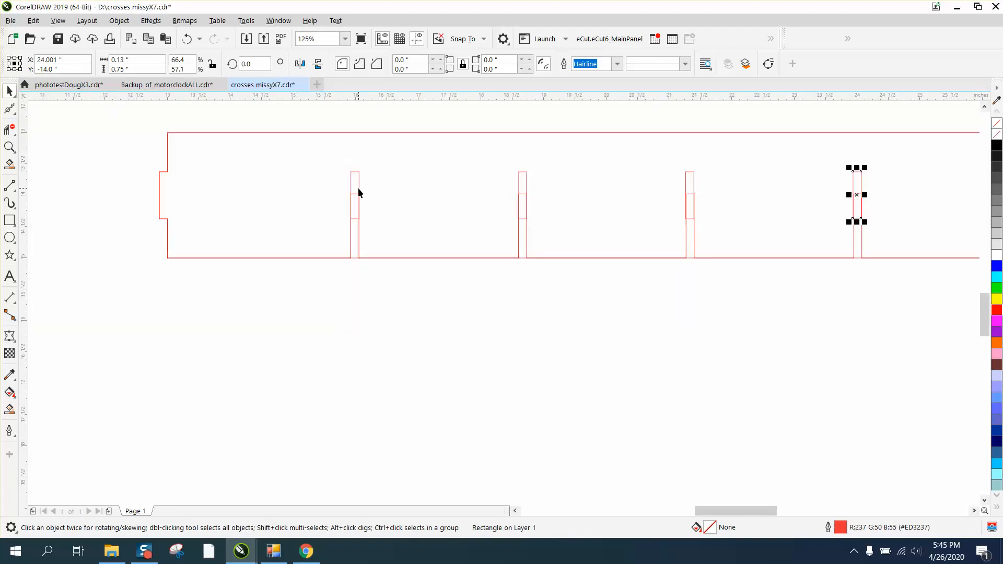
pyautogui.click(344, 38)
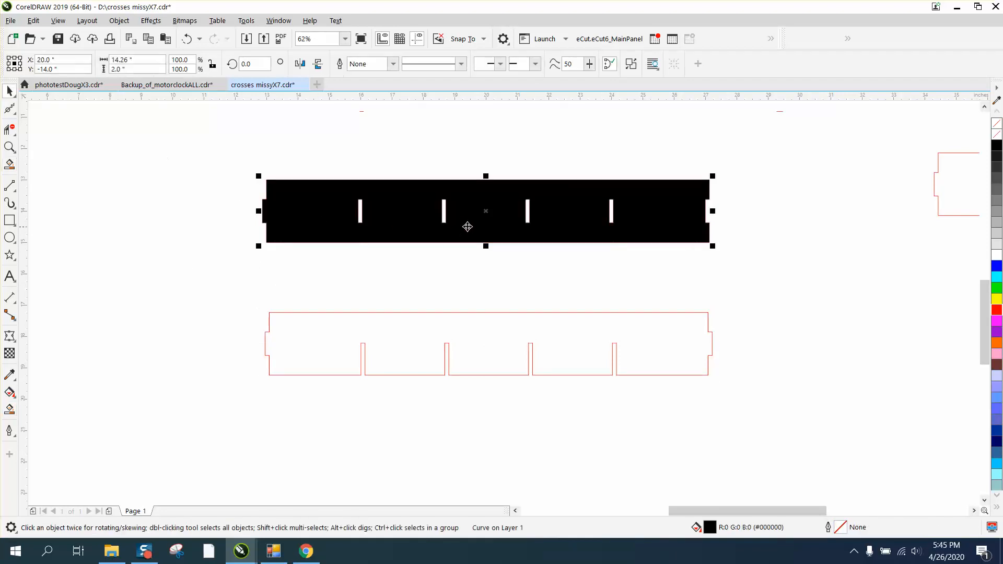
# Drag the combined four-slot panel up to sit just above the divider.
pyautogui.moveTo(485, 211); pyautogui.dragTo(485, 276)
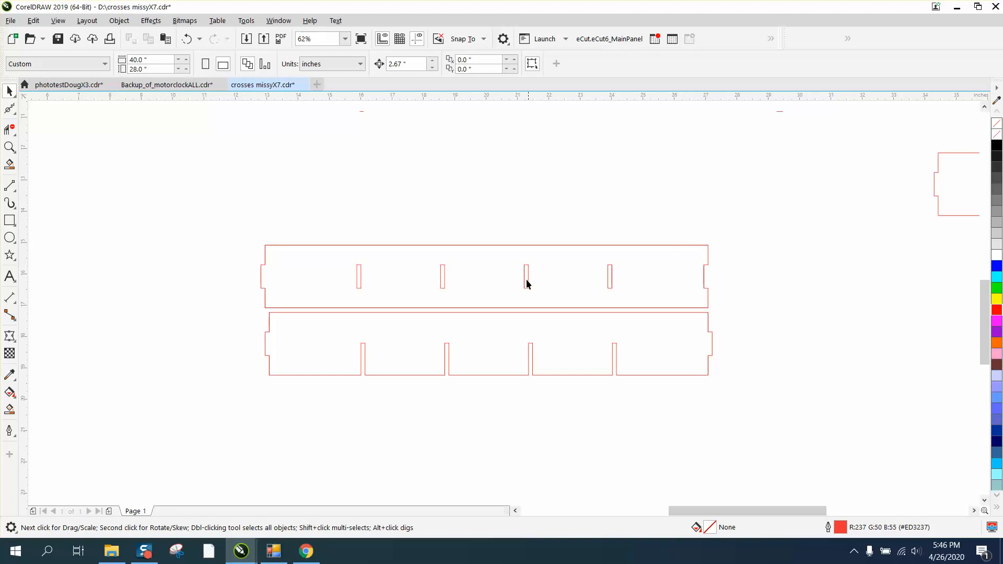
pyautogui.moveTo(630, 348)
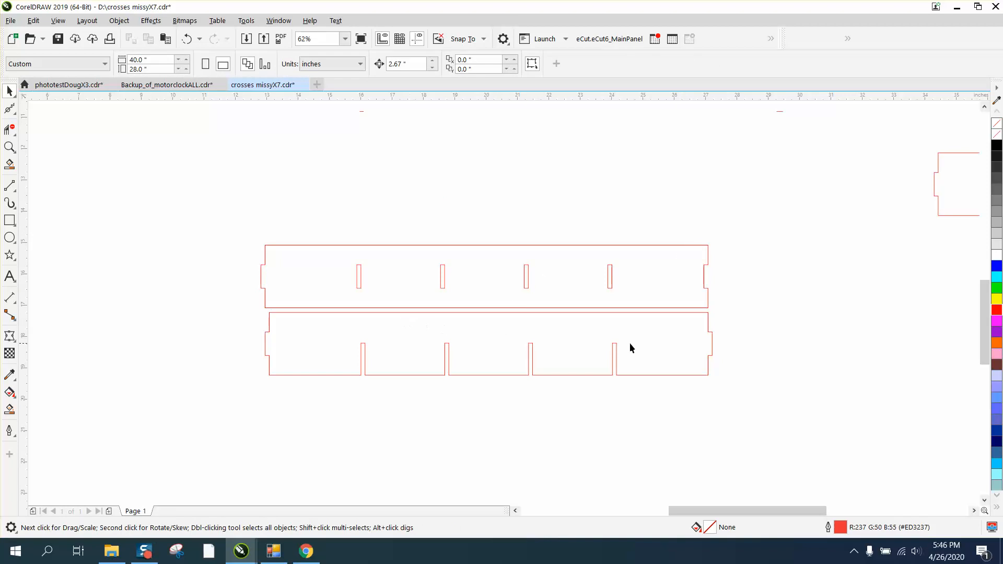
pyautogui.moveTo(607, 289)
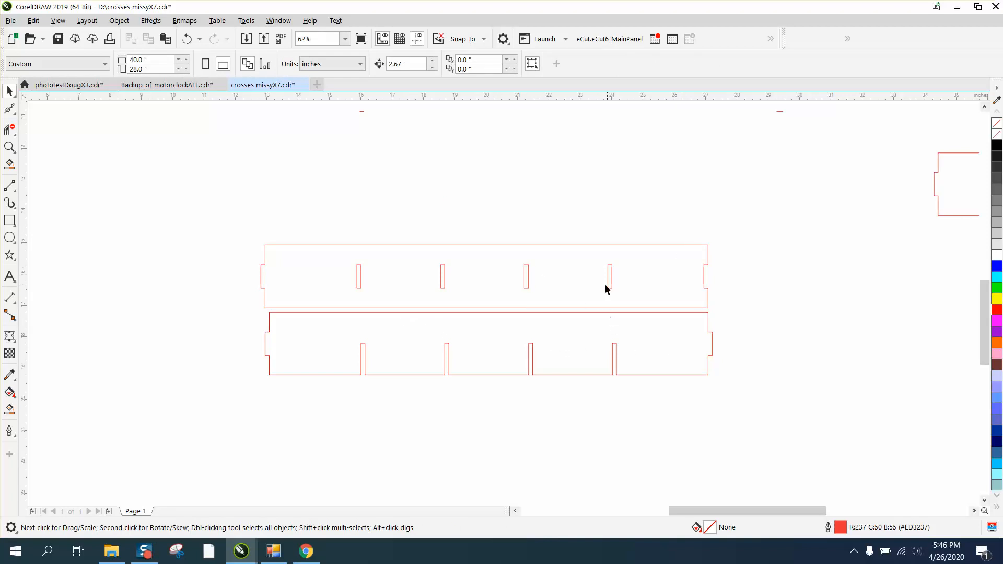
pyautogui.moveTo(314, 287)
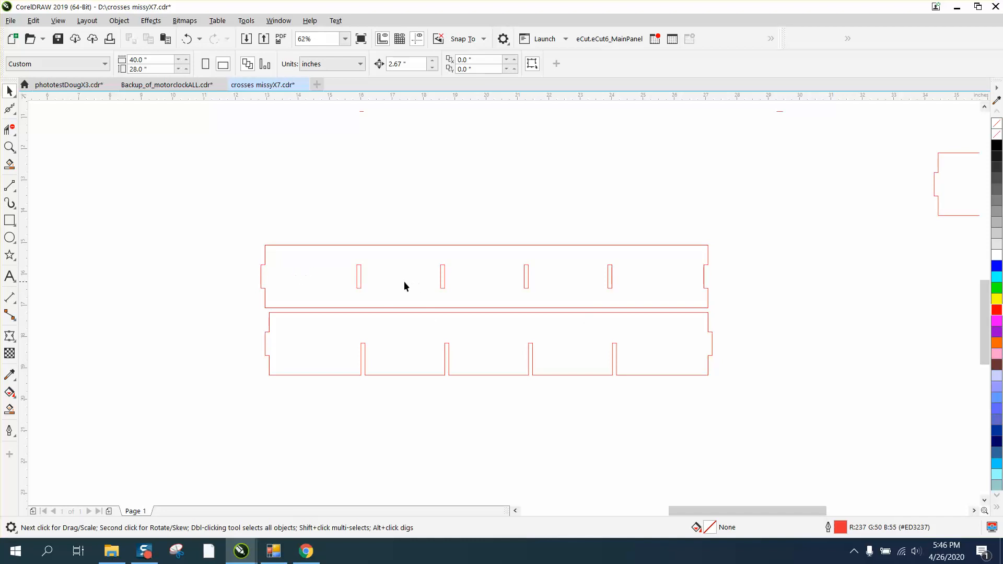
pyautogui.moveTo(578, 294)
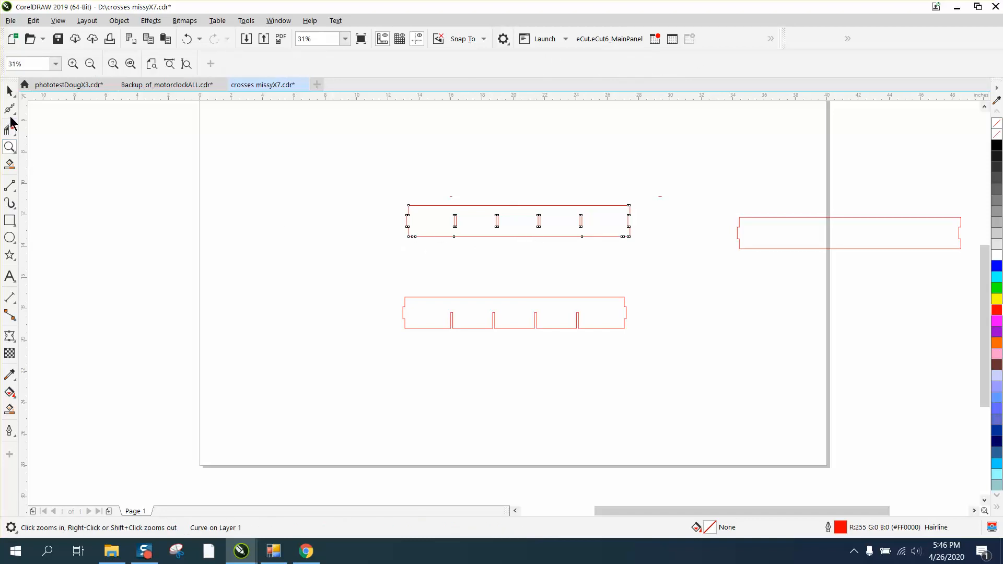
# Move the notched divider right so it sits directly beneath the four-slot panel.
pyautogui.click(517, 221)
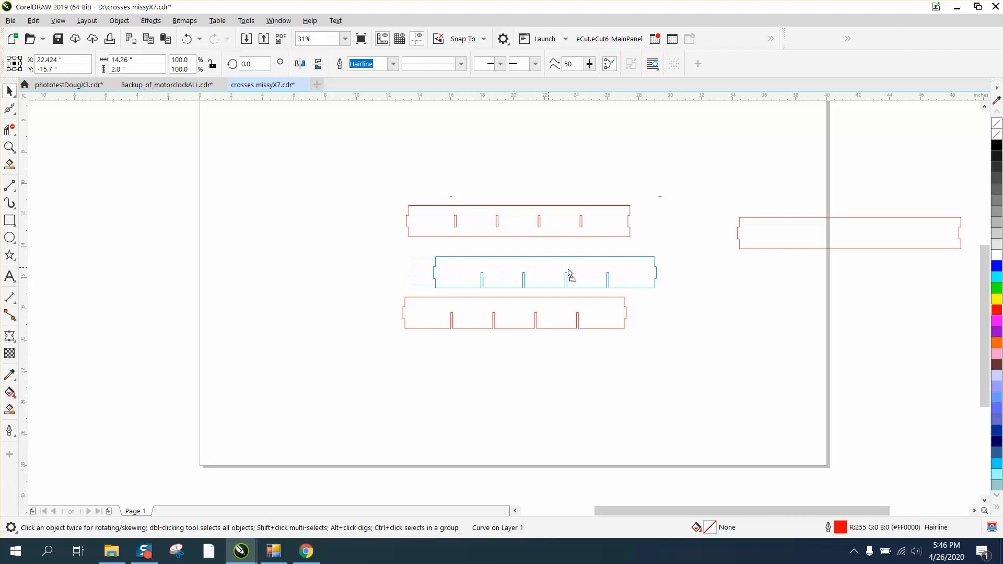
pyautogui.moveTo(570, 273); pyautogui.dragTo(694, 217)
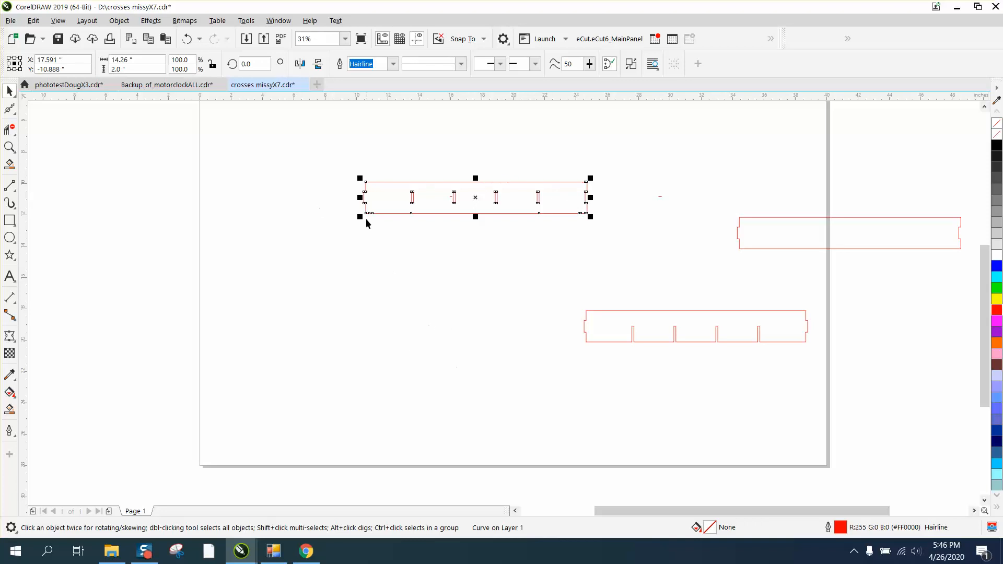
pyautogui.moveTo(636, 382)
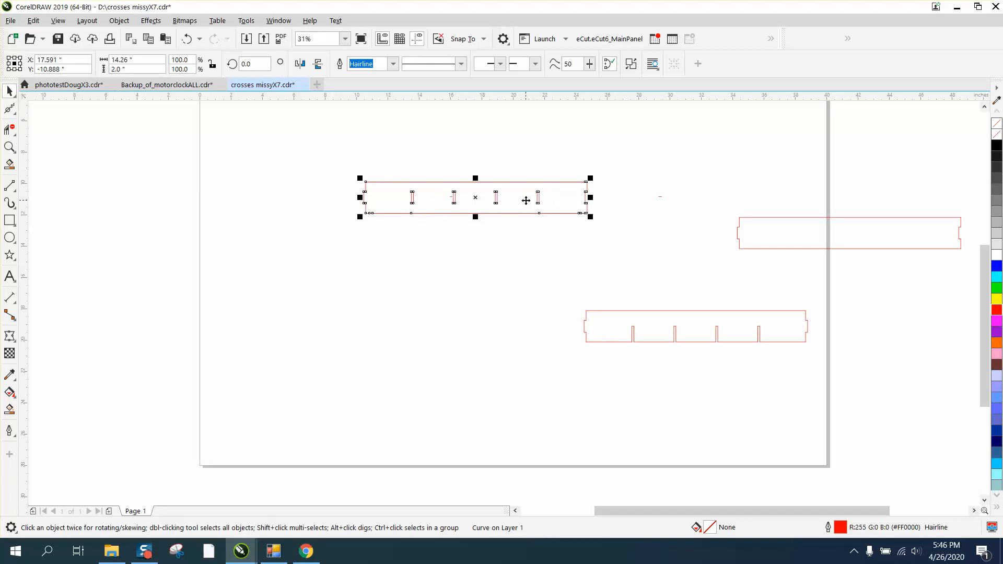
pyautogui.moveTo(582, 332)
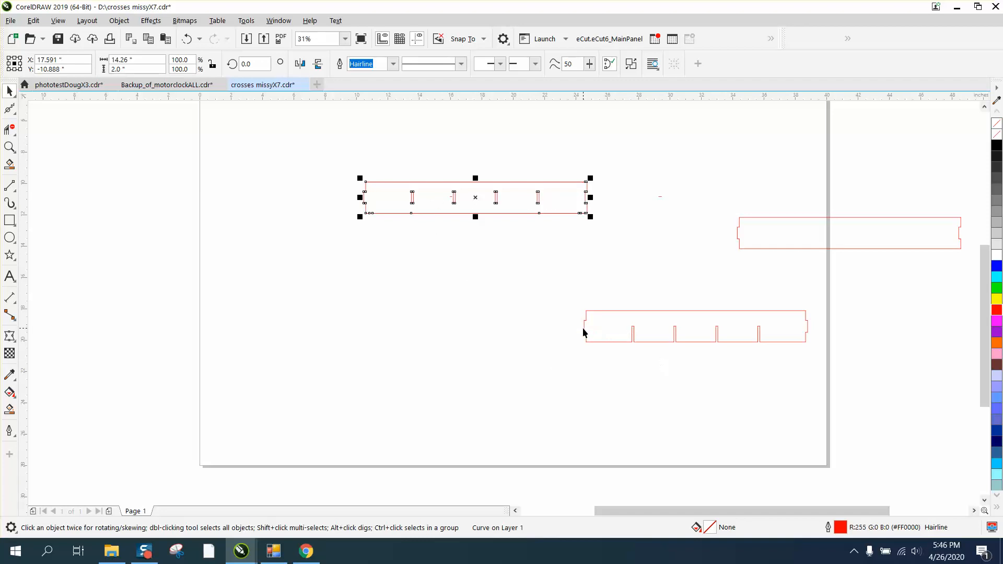
pyautogui.moveTo(740, 344)
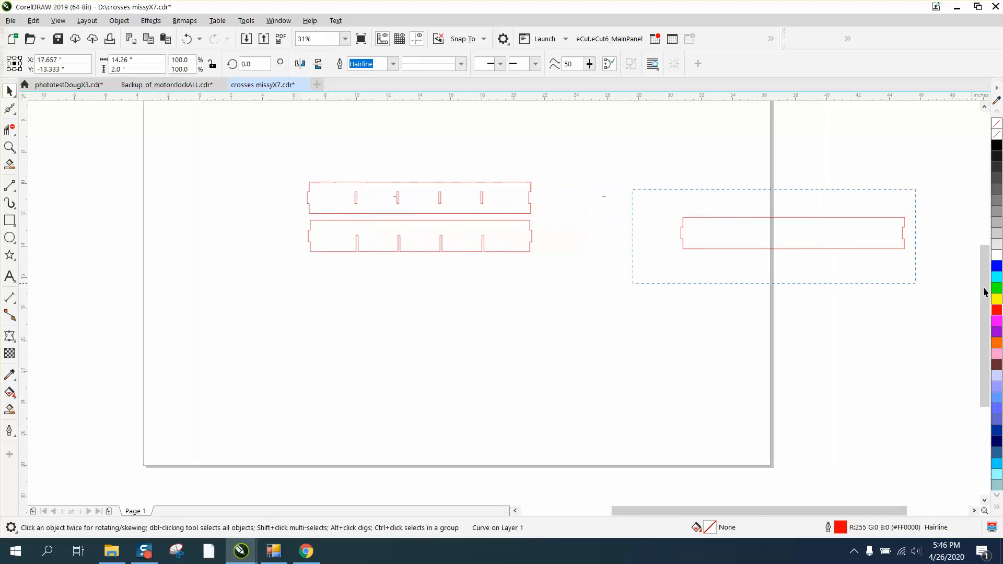
pyautogui.click(10, 148)
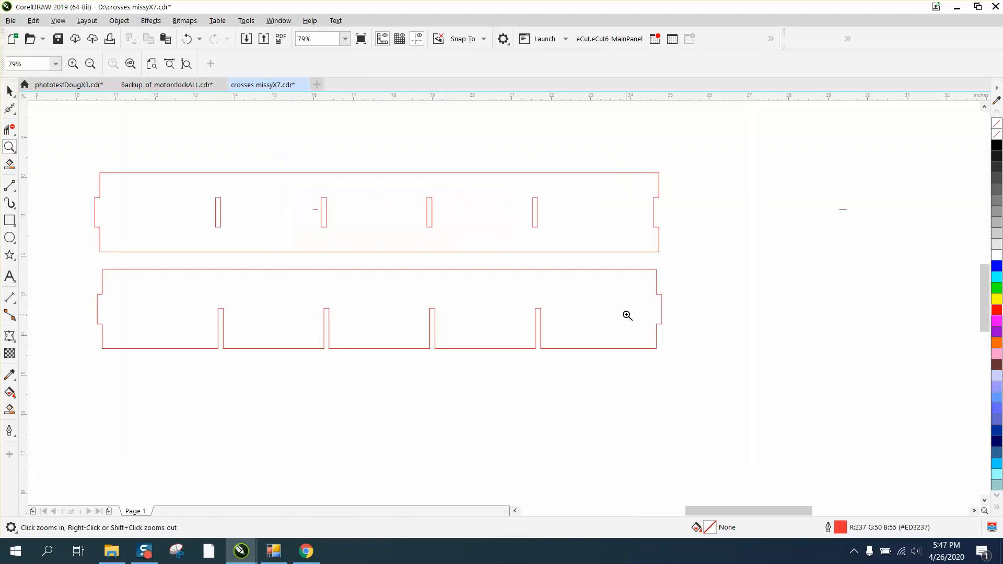
pyautogui.moveTo(228, 134)
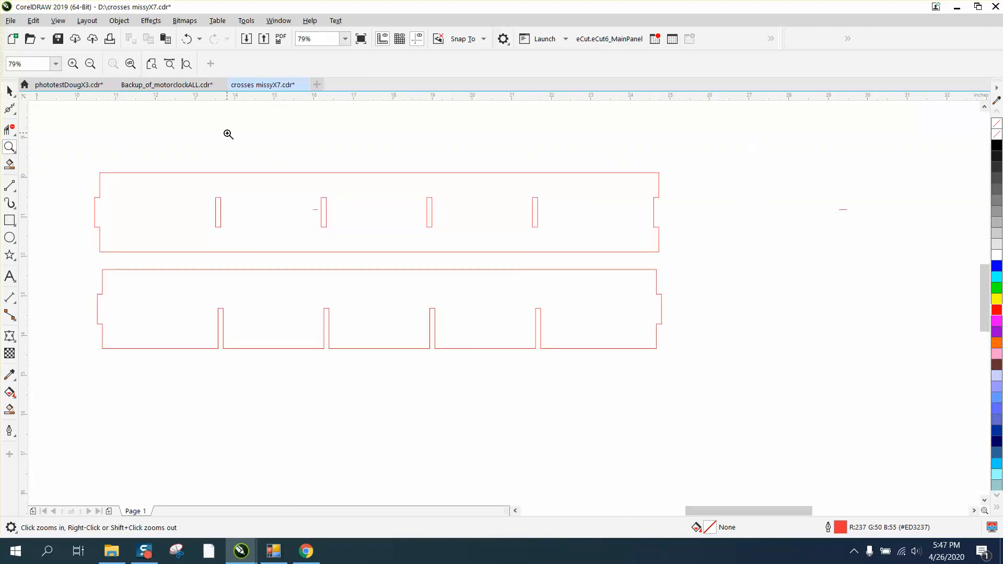
pyautogui.moveTo(100, 164)
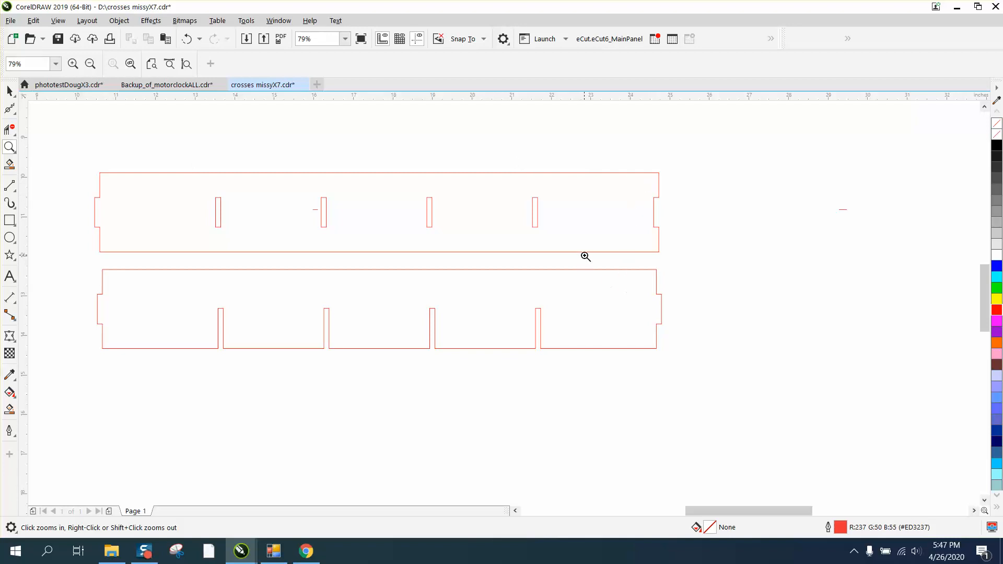
pyautogui.moveTo(592, 189)
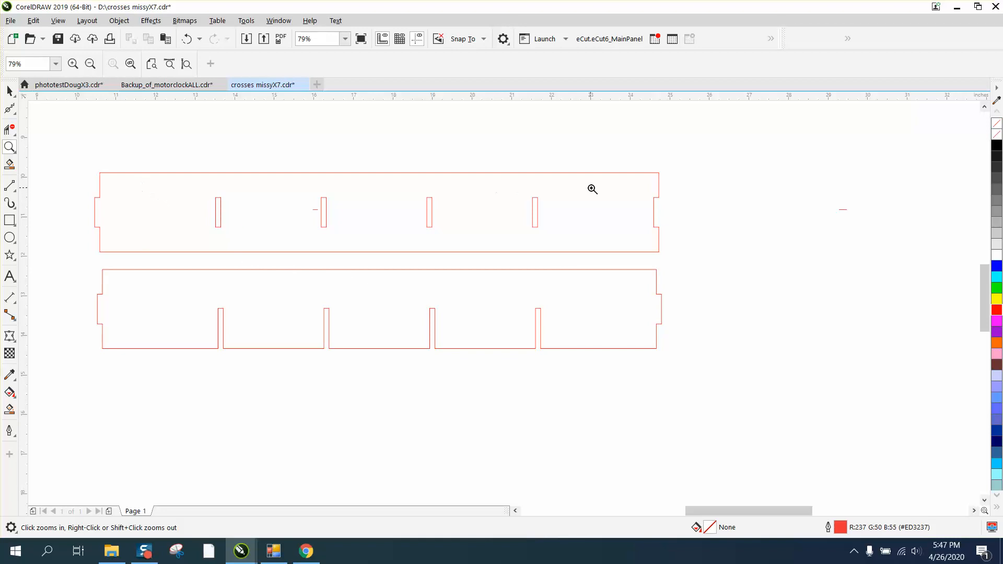
pyautogui.moveTo(619, 217)
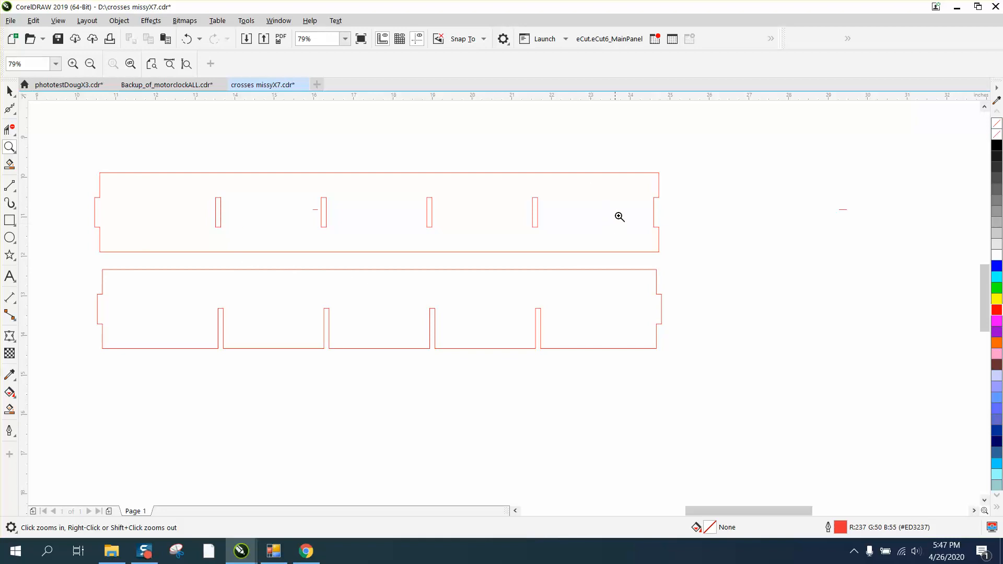
pyautogui.moveTo(513, 217)
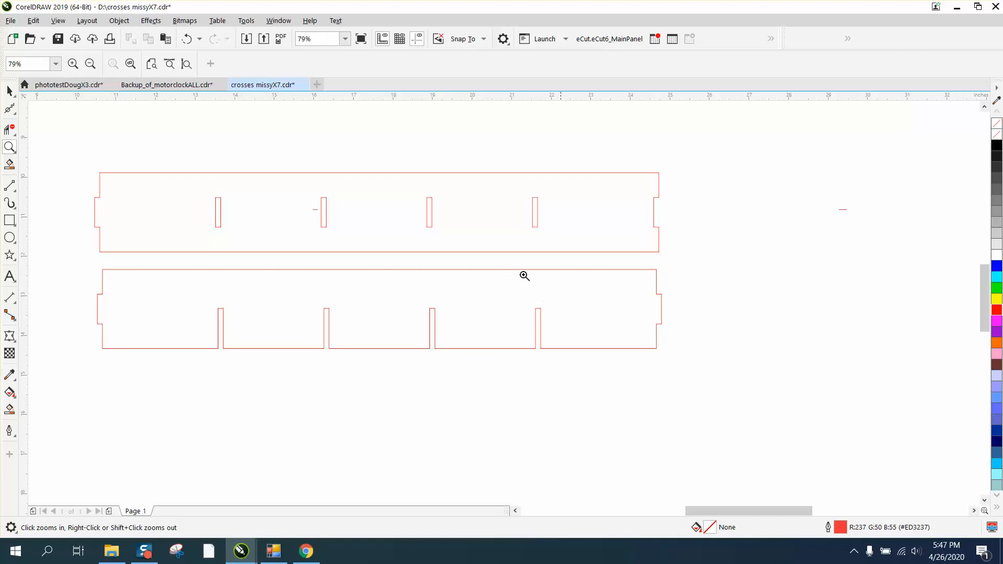
pyautogui.moveTo(311, 123)
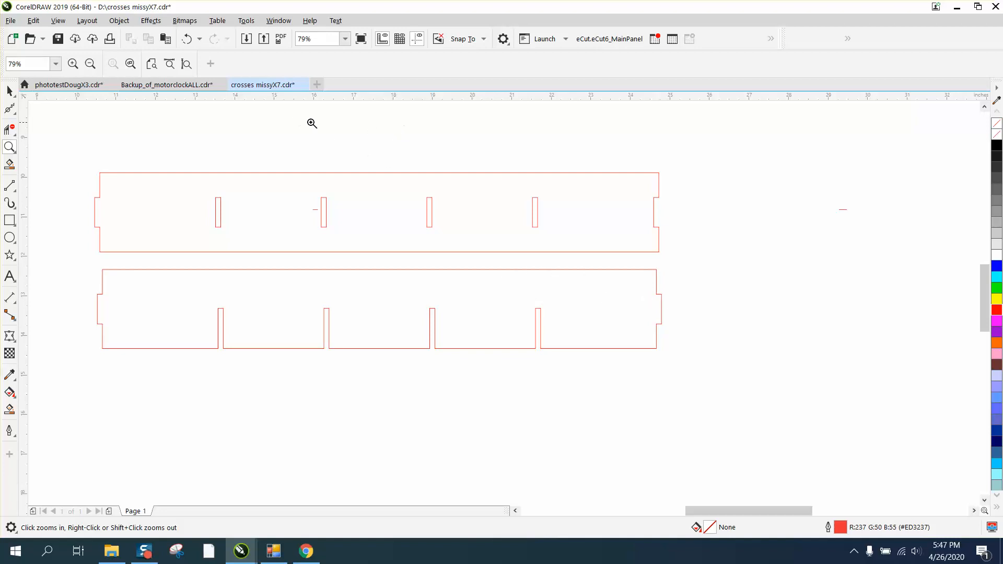
pyautogui.moveTo(309, 120)
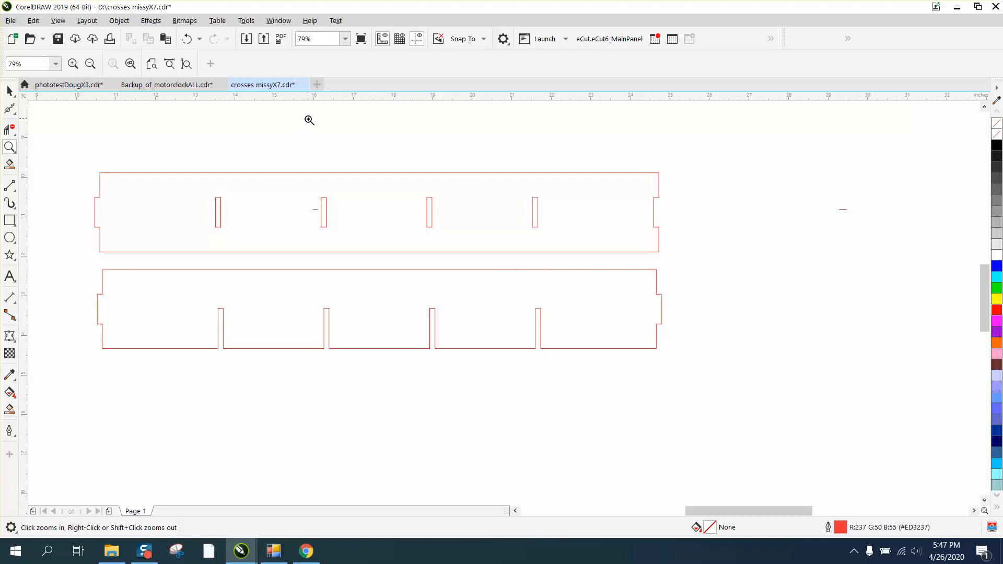